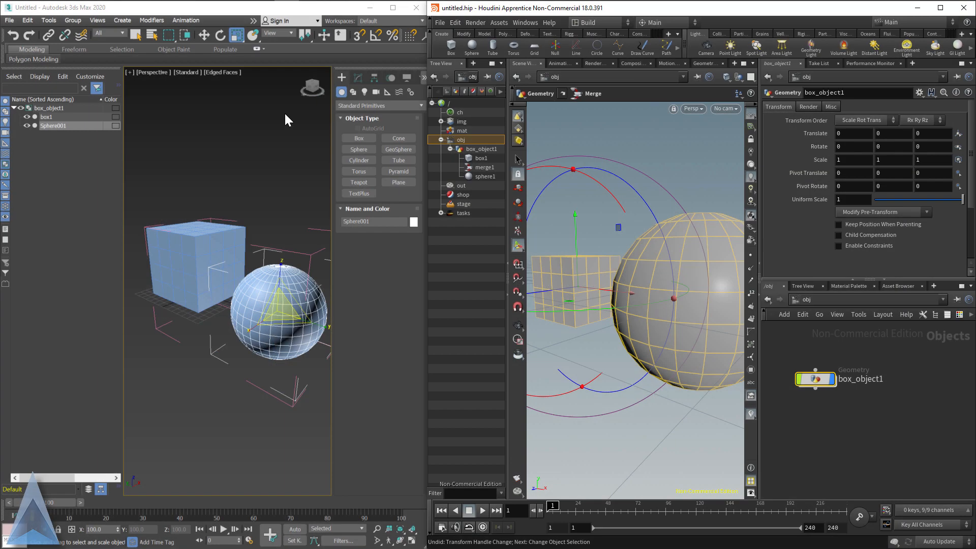
Inside box_object1, inspect sphere1 then box1 parameters and show the box handles in the viewport.
{"action": "left_click", "coordinate": [358, 78]}
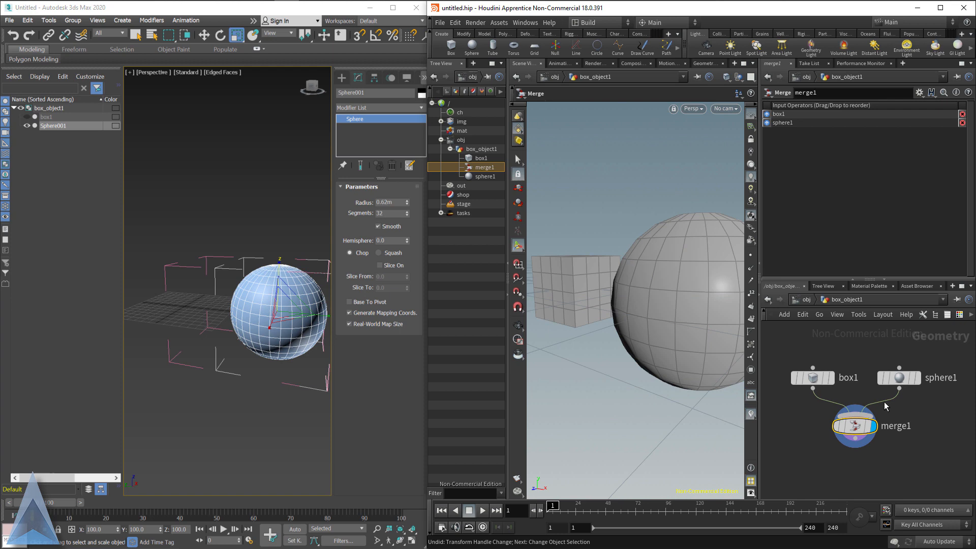
{"action": "left_click", "coordinate": [899, 377]}
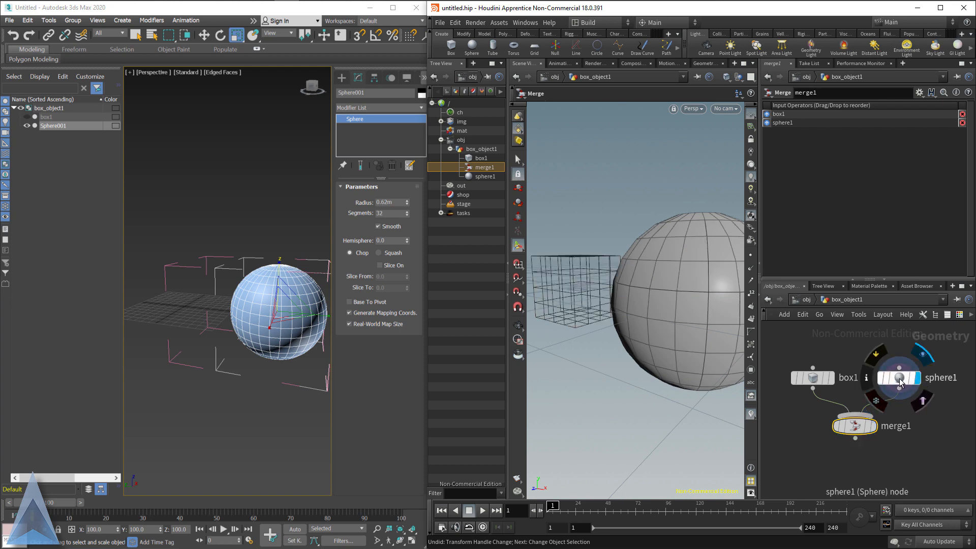
{"action": "left_click", "coordinate": [899, 378]}
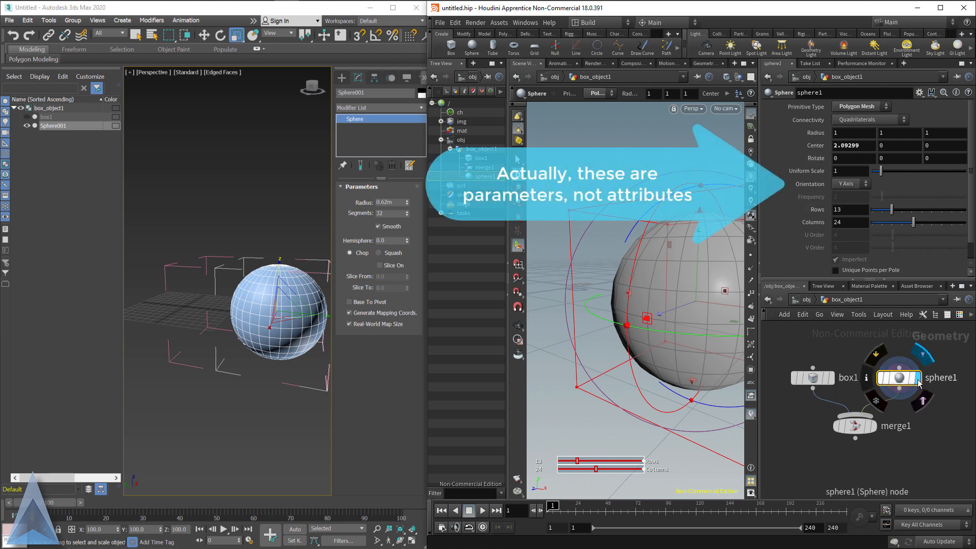
{"action": "left_click", "coordinate": [812, 377]}
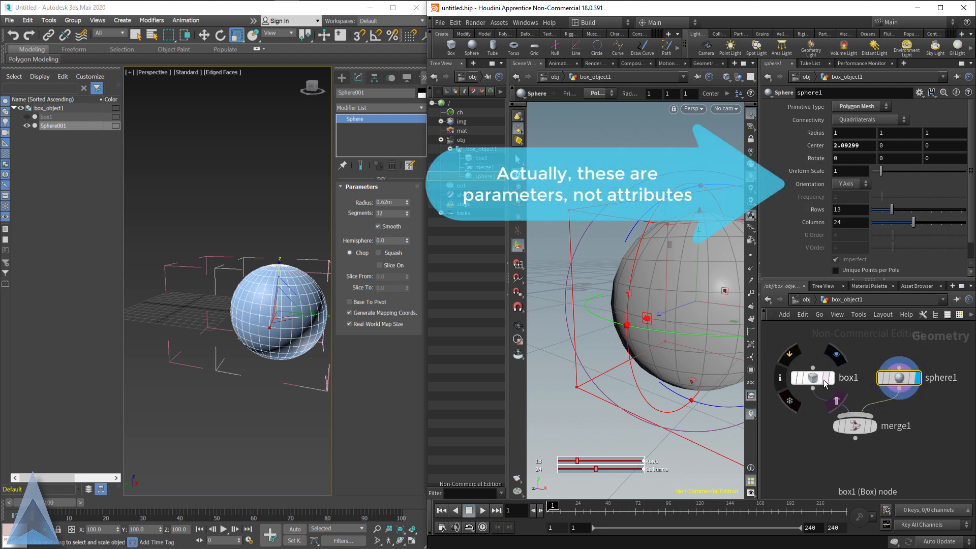
{"action": "left_click", "coordinate": [812, 378]}
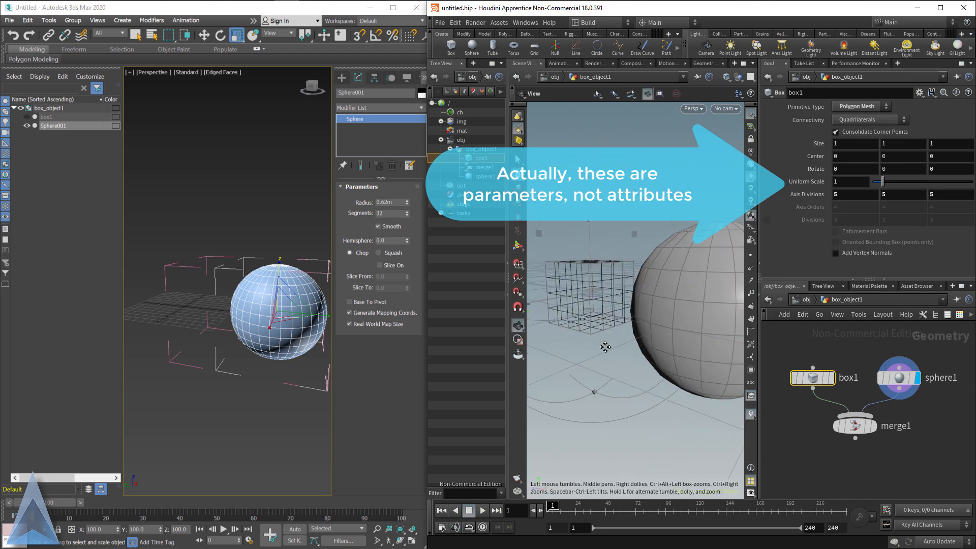
{"action": "left_click", "coordinate": [813, 378]}
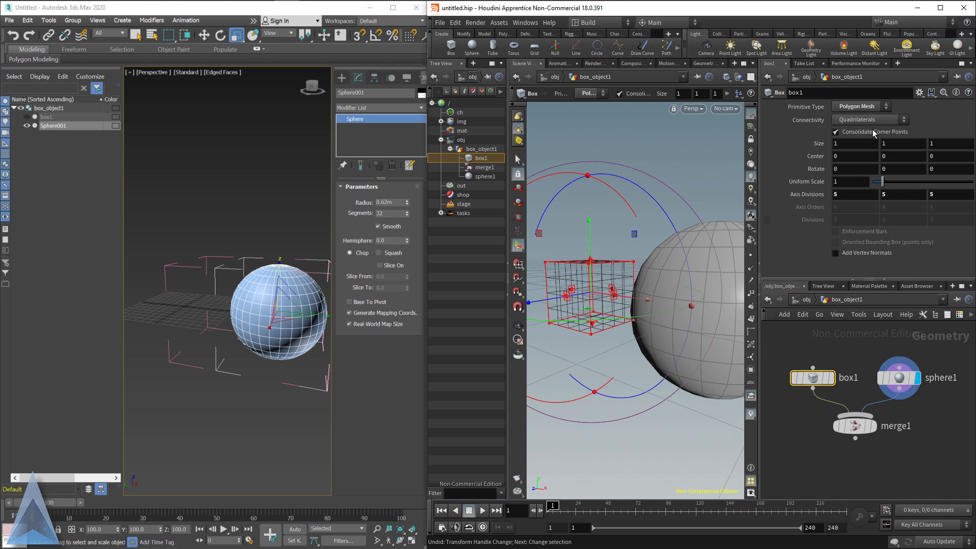
{"action": "mouse_move", "coordinate": [899, 380]}
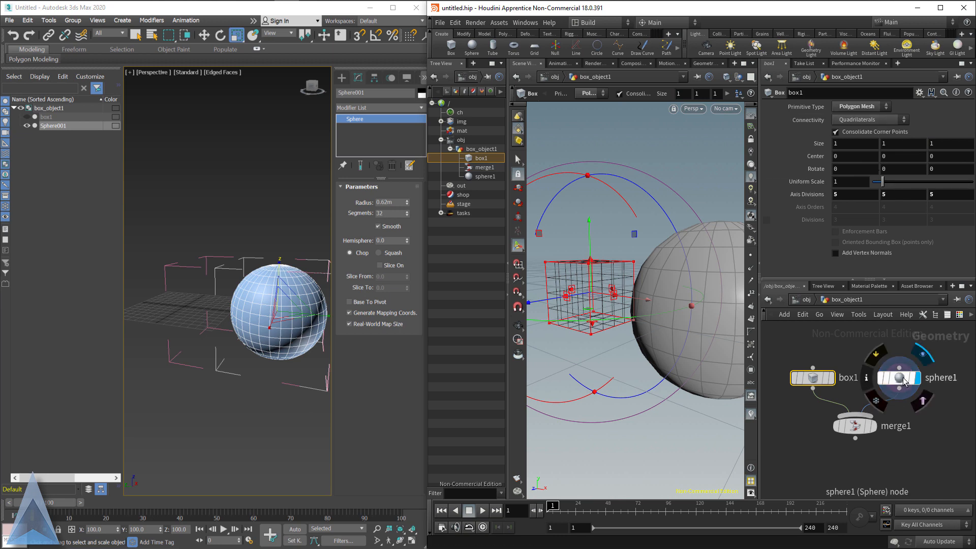
Add Edit Poly, select the sphere's top-half polygons and apply a Face Extrude modifier.
{"action": "left_click", "coordinate": [899, 377]}
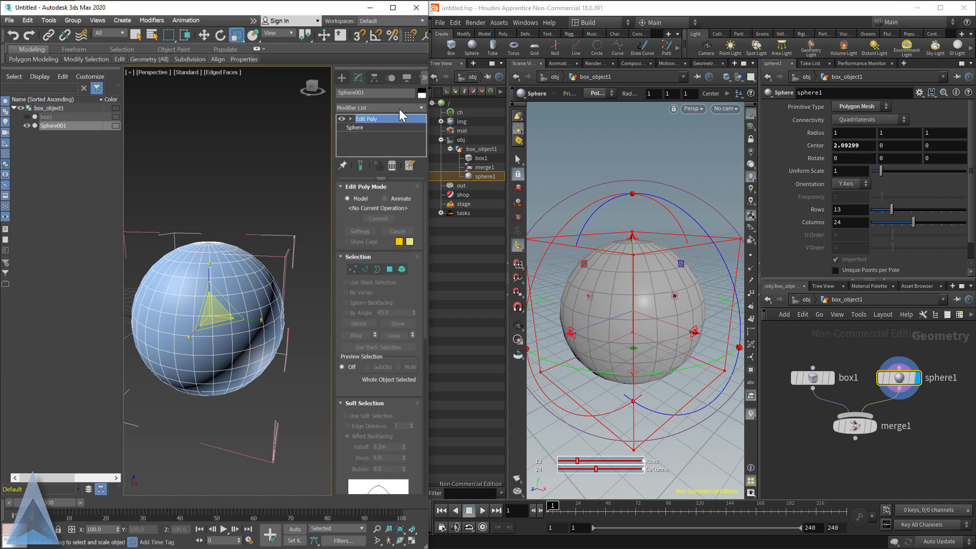
{"action": "left_click", "coordinate": [389, 269]}
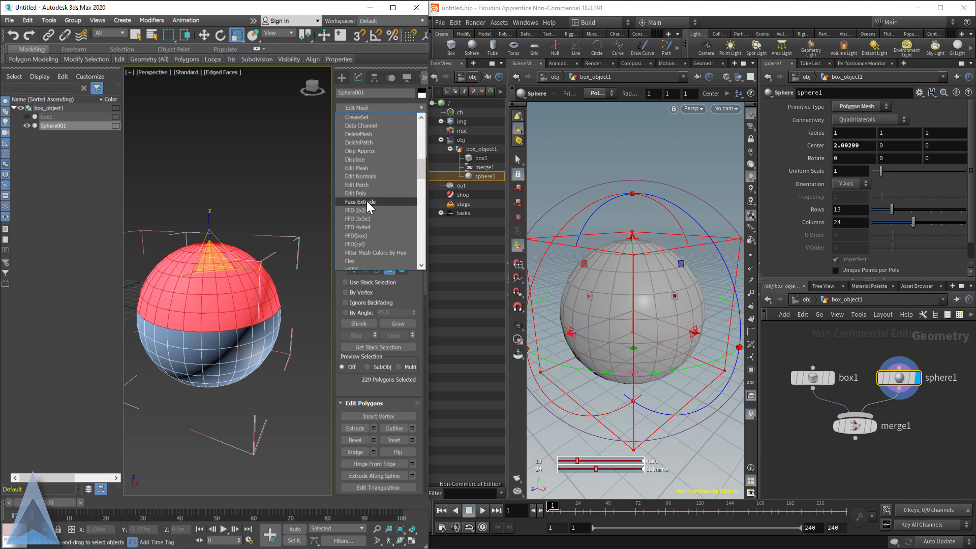
{"action": "left_click", "coordinate": [360, 201]}
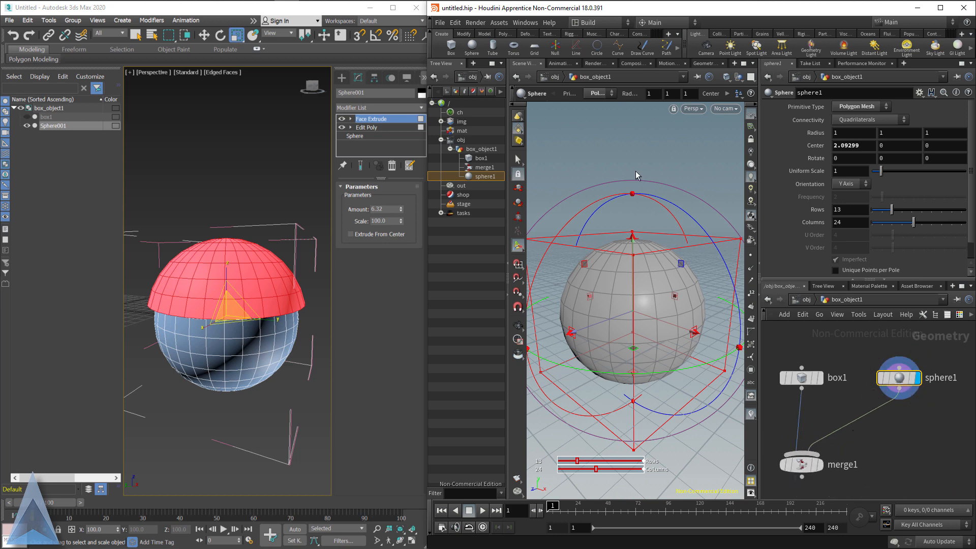
{"action": "mouse_move", "coordinate": [659, 157]}
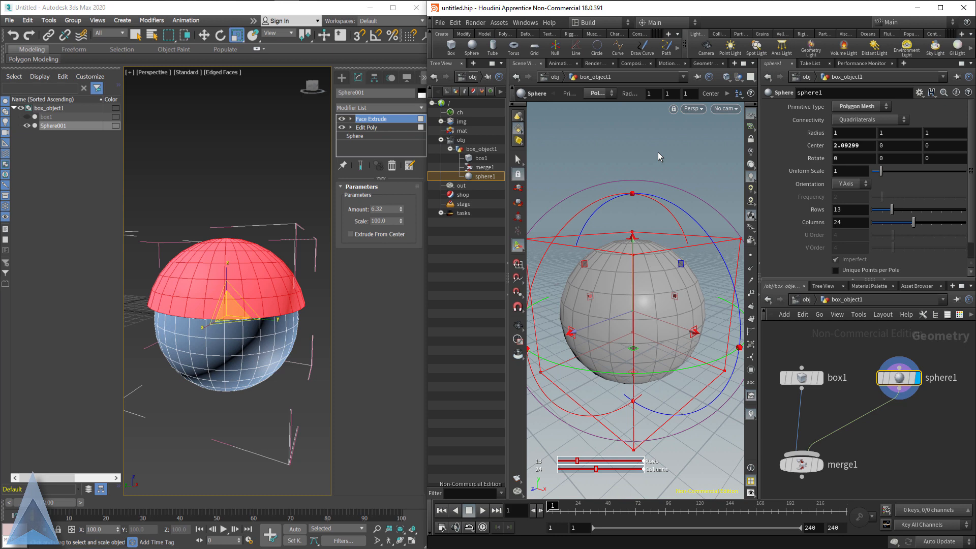
{"action": "mouse_move", "coordinate": [518, 160]}
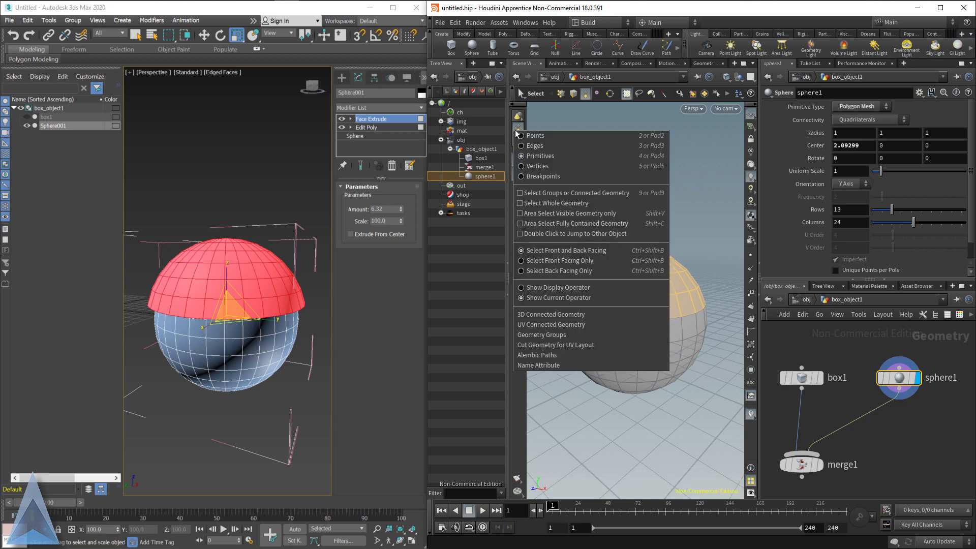
{"action": "mouse_move", "coordinate": [543, 154]}
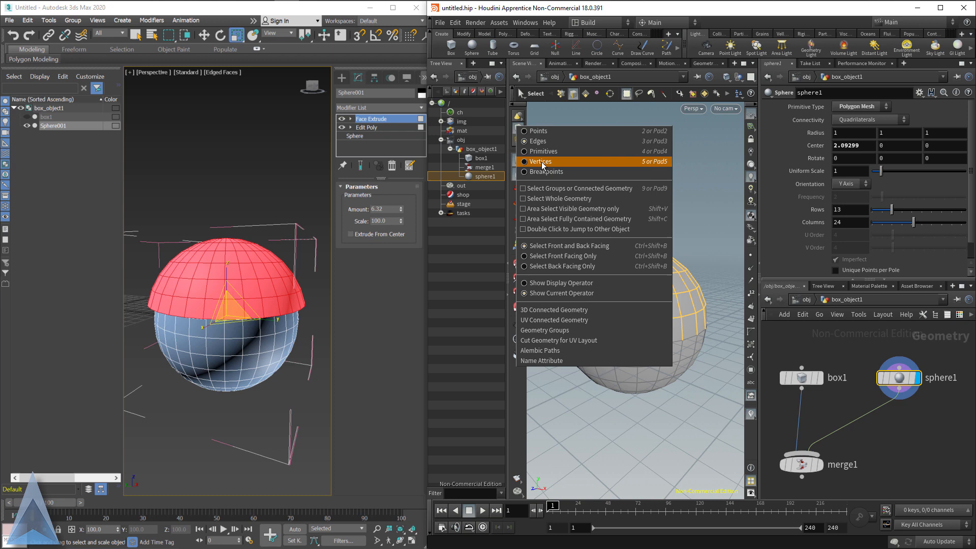
{"action": "mouse_move", "coordinate": [544, 132]}
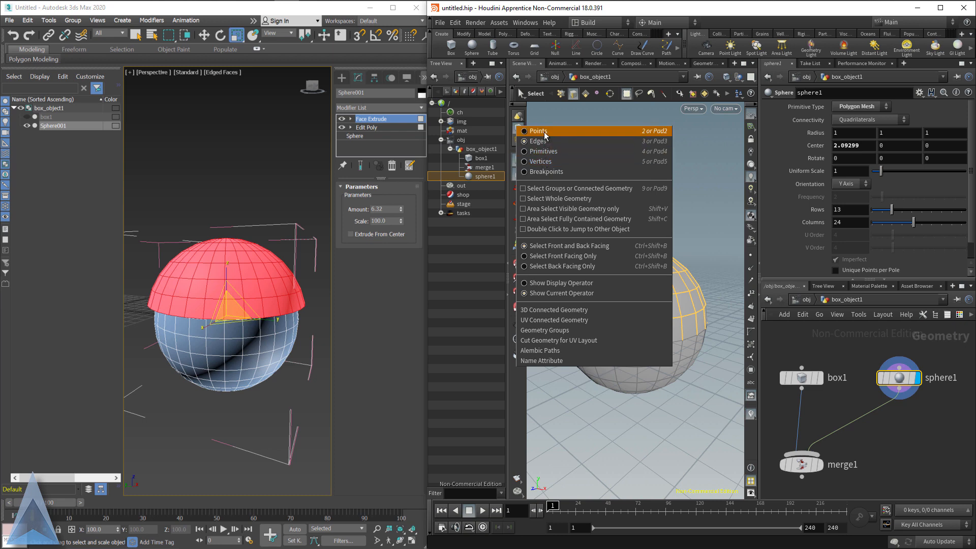
Choose the face component mode for selecting the sphere's upper half and bring up the modelling tools.
{"action": "left_click", "coordinate": [538, 130]}
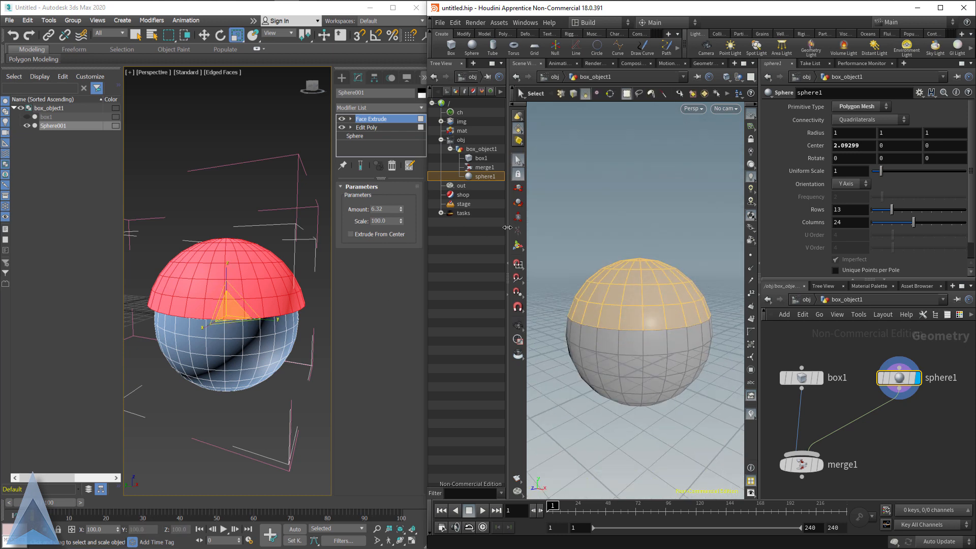
{"action": "left_click", "coordinate": [504, 33]}
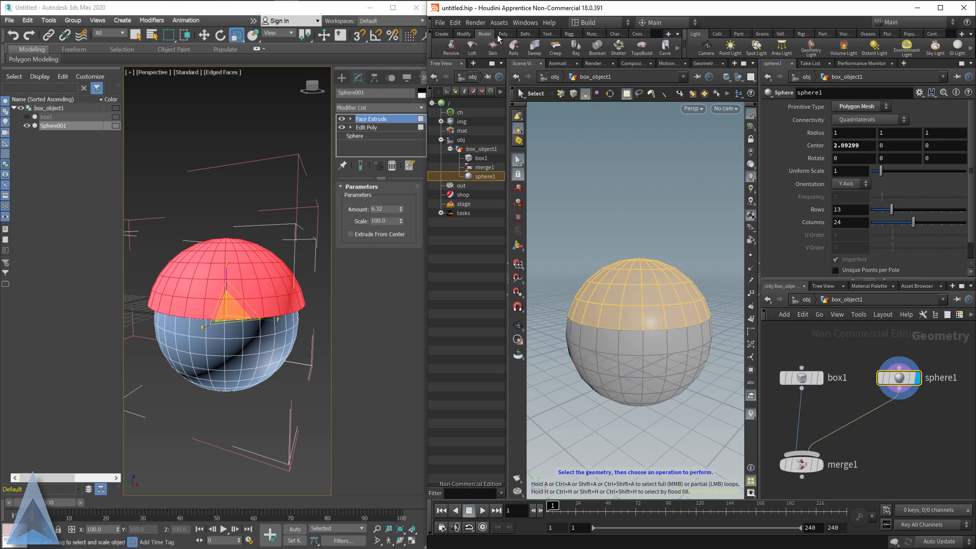
PolyExtrude the selected upper-half faces, trying the inset then settling on Distance 0.26 with zero inset.
{"action": "left_click", "coordinate": [504, 34]}
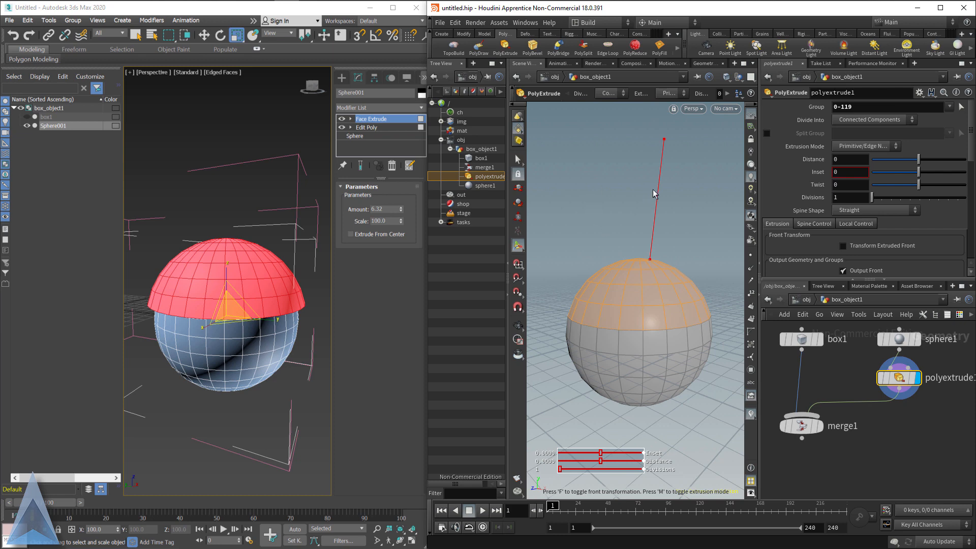
{"action": "mouse_move", "coordinate": [639, 266]}
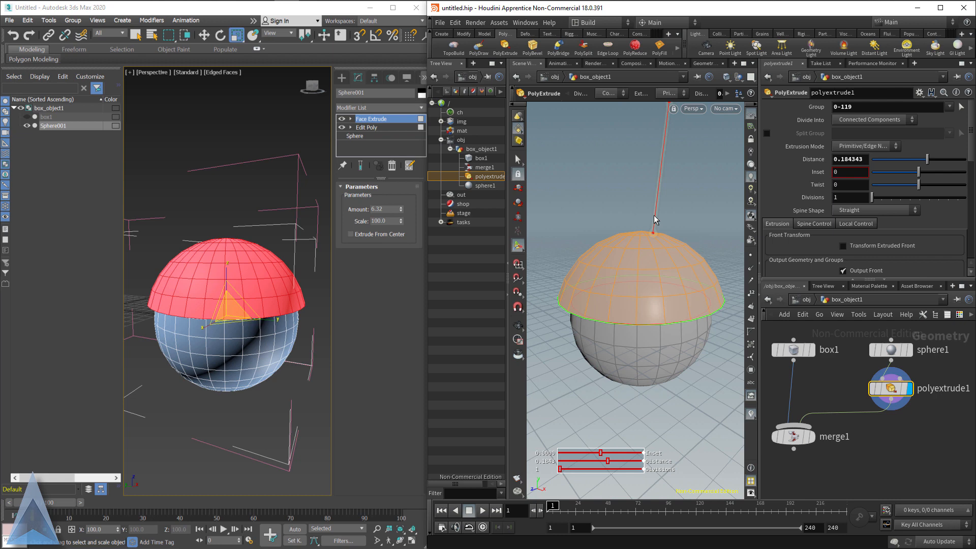
{"action": "mouse_move", "coordinate": [796, 175]}
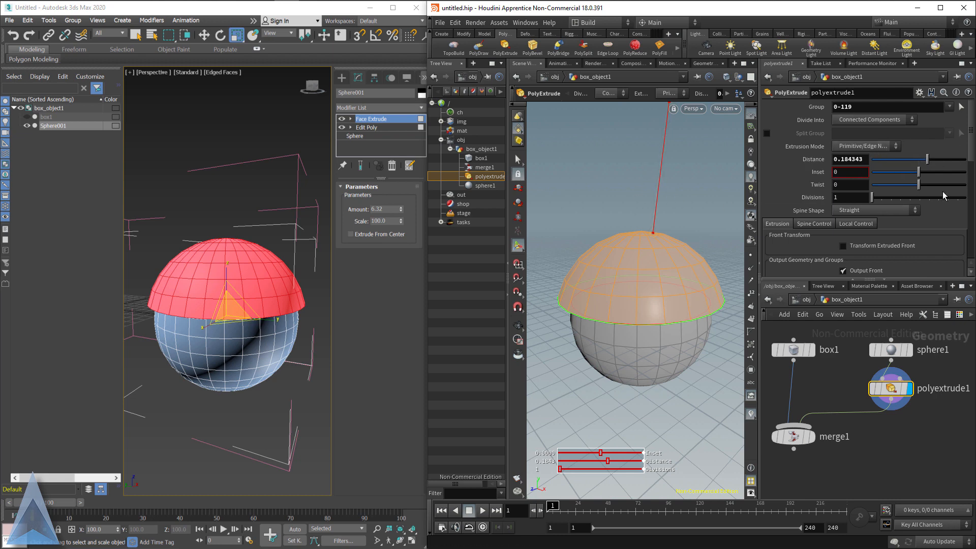
{"action": "left_click_drag", "start_coordinate": [924, 159], "coordinate": [923, 158]}
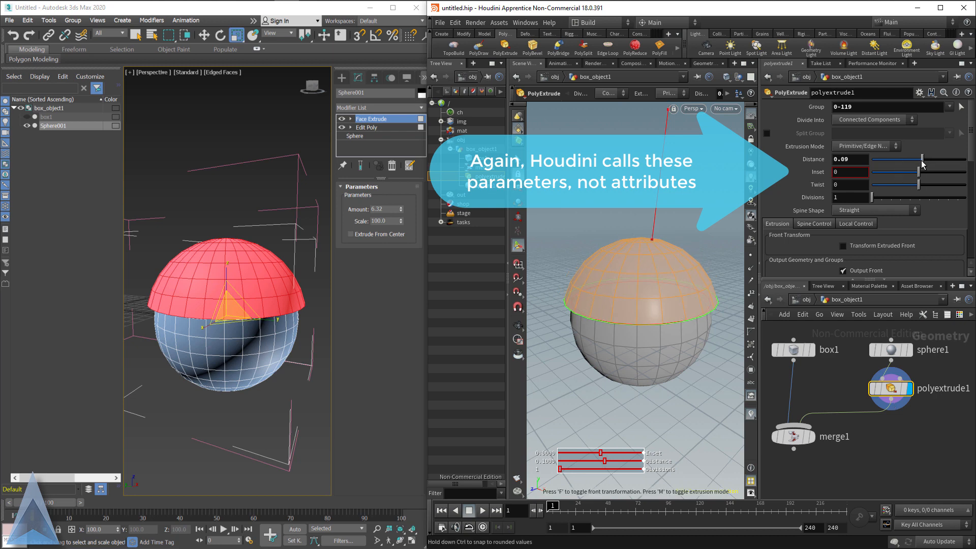
{"action": "left_click_drag", "start_coordinate": [922, 159], "coordinate": [917, 174]}
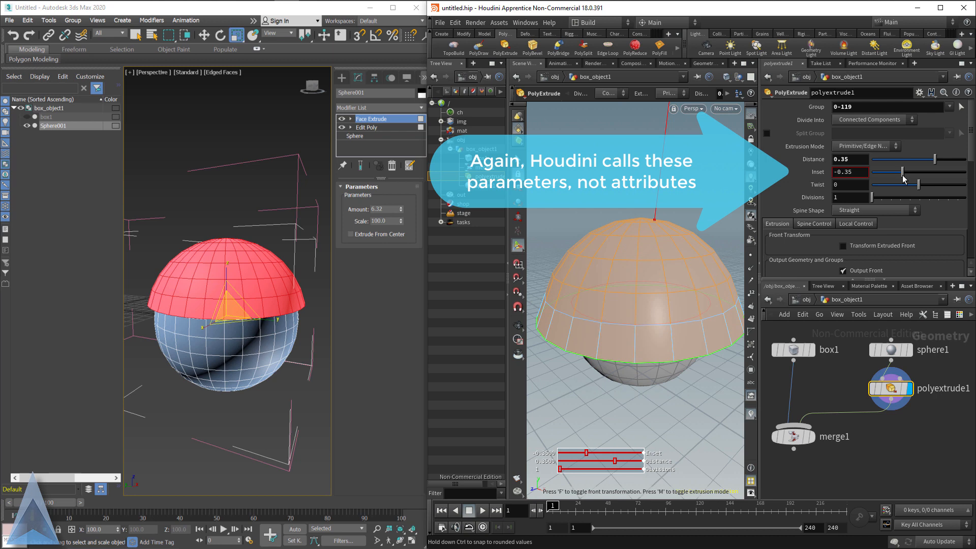
{"action": "left_click_drag", "start_coordinate": [900, 171], "coordinate": [921, 172]}
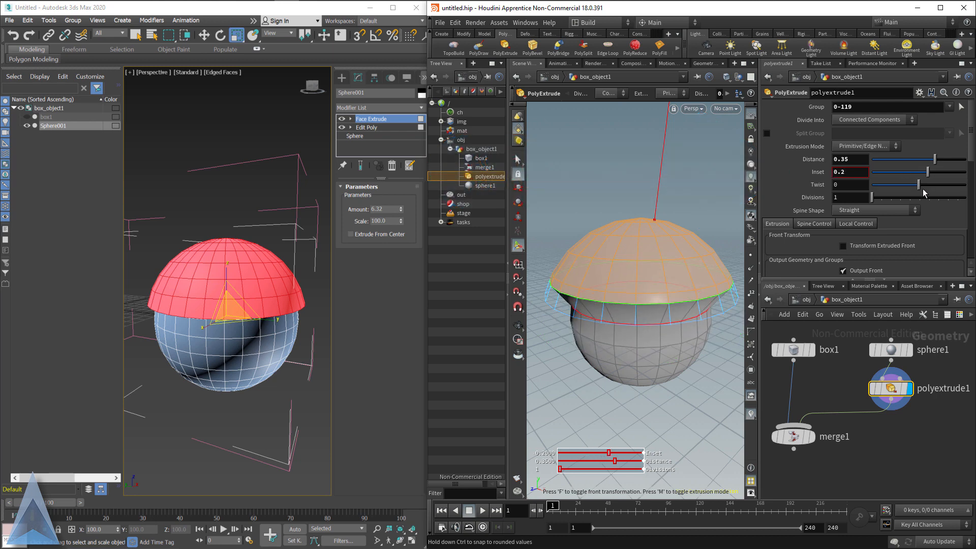
{"action": "left_click_drag", "start_coordinate": [897, 184], "coordinate": [927, 184]}
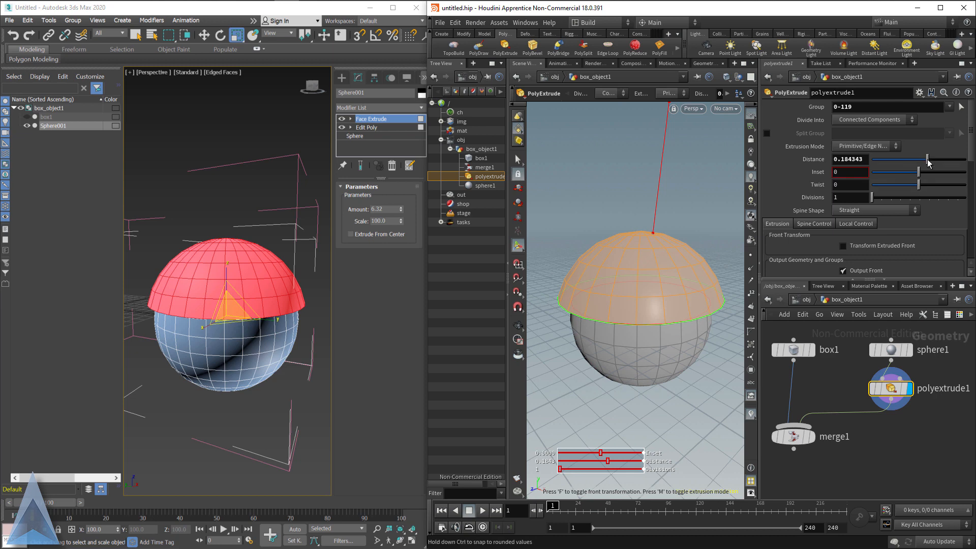
{"action": "left_click_drag", "start_coordinate": [924, 158], "coordinate": [940, 159]}
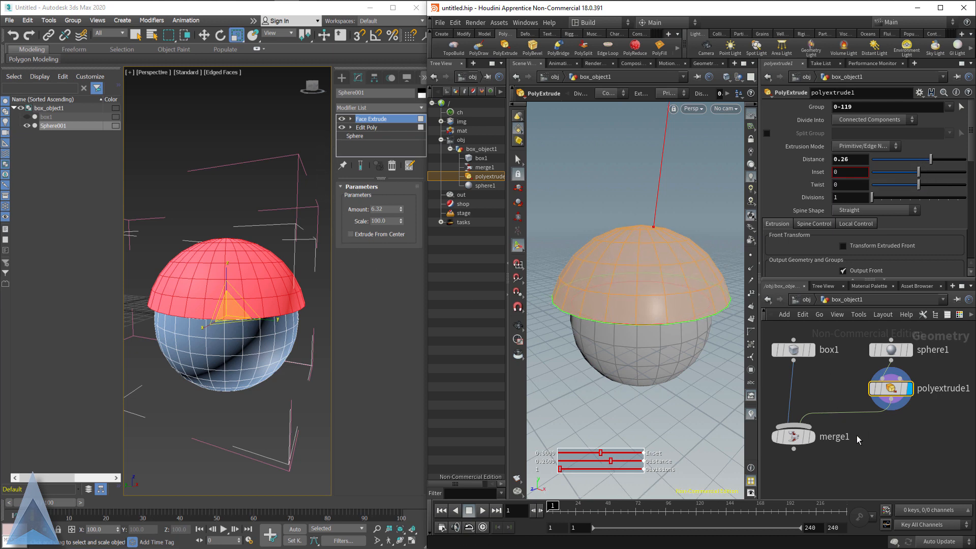
{"action": "mouse_move", "coordinate": [836, 394]}
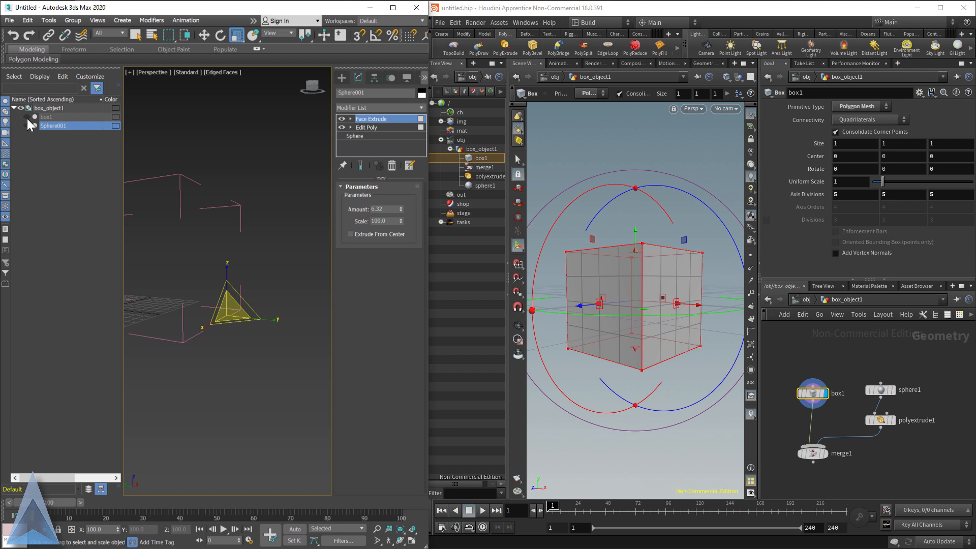
Return to the tall box and bend the twisted box with an angle of 90.
{"action": "left_click", "coordinate": [46, 116]}
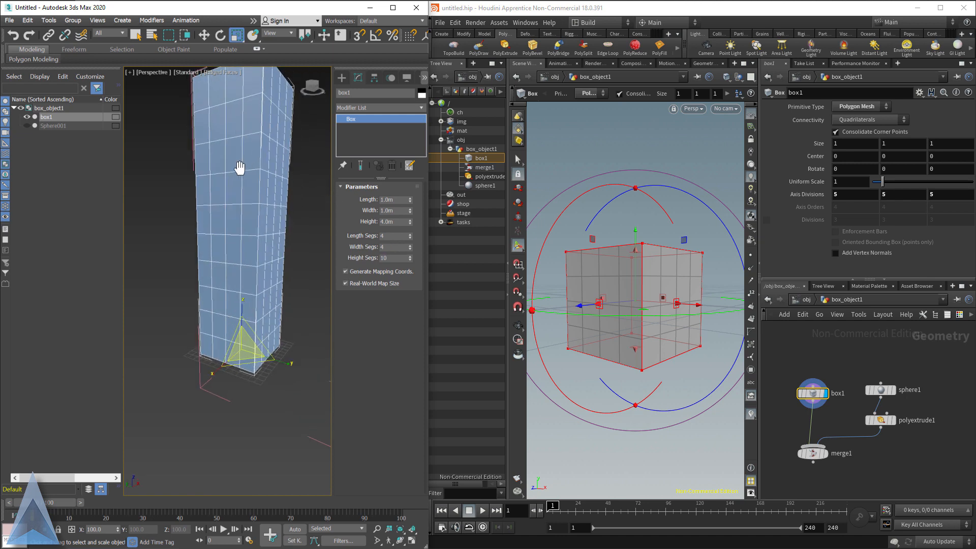
{"action": "left_click", "coordinate": [378, 108]}
{"action": "type", "text": "Twist"}
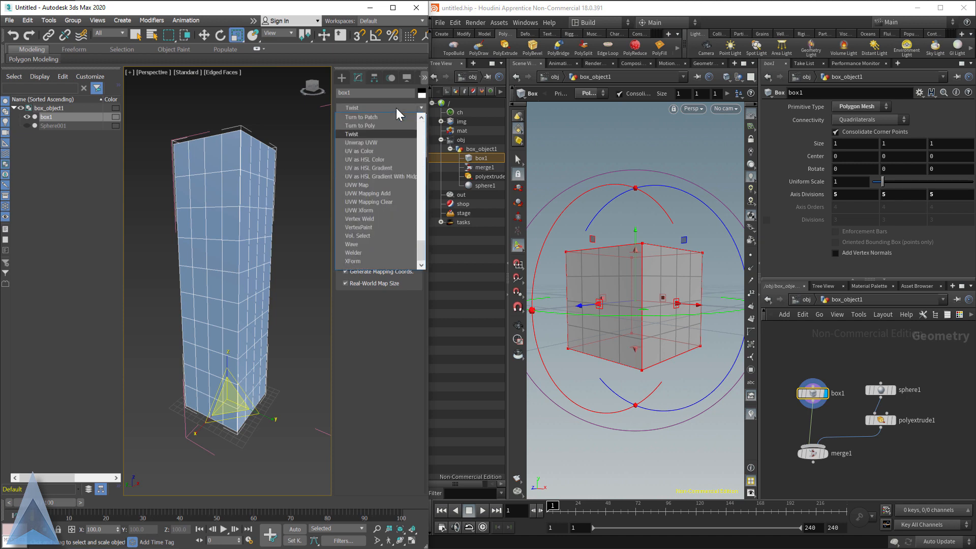
{"action": "left_click", "coordinate": [352, 134]}
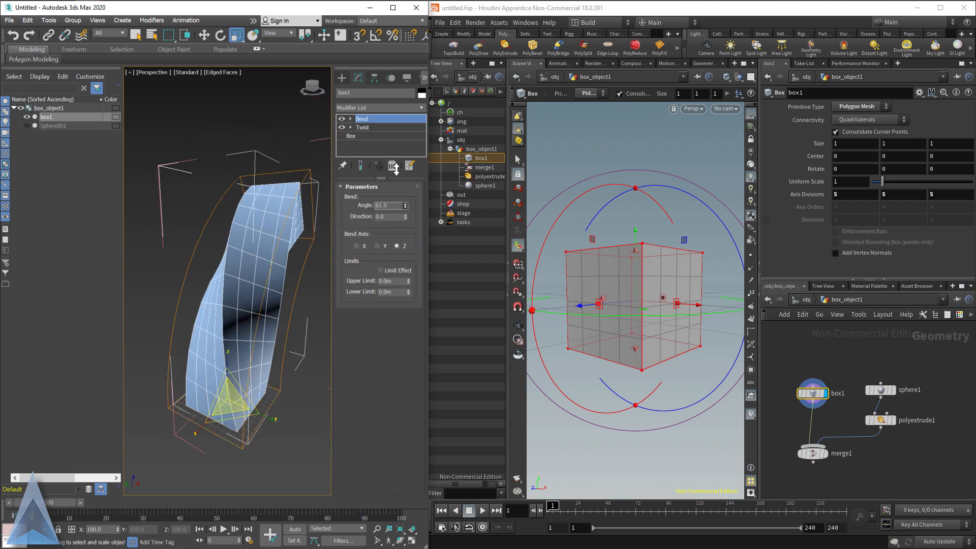
{"action": "type", "text": "90.0"}
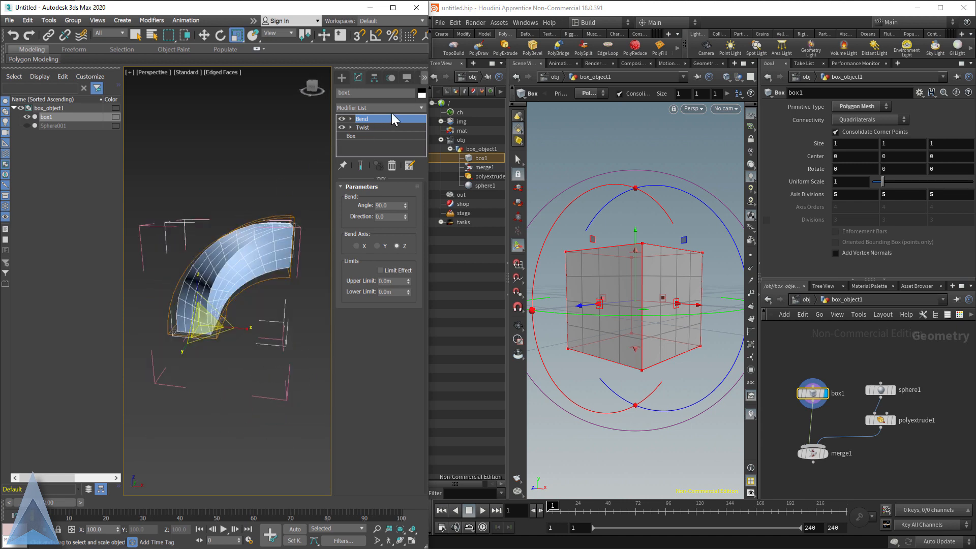
Add a TurboSmooth modifier on top and raise its Iterations to 2.
{"action": "left_click", "coordinate": [379, 107]}
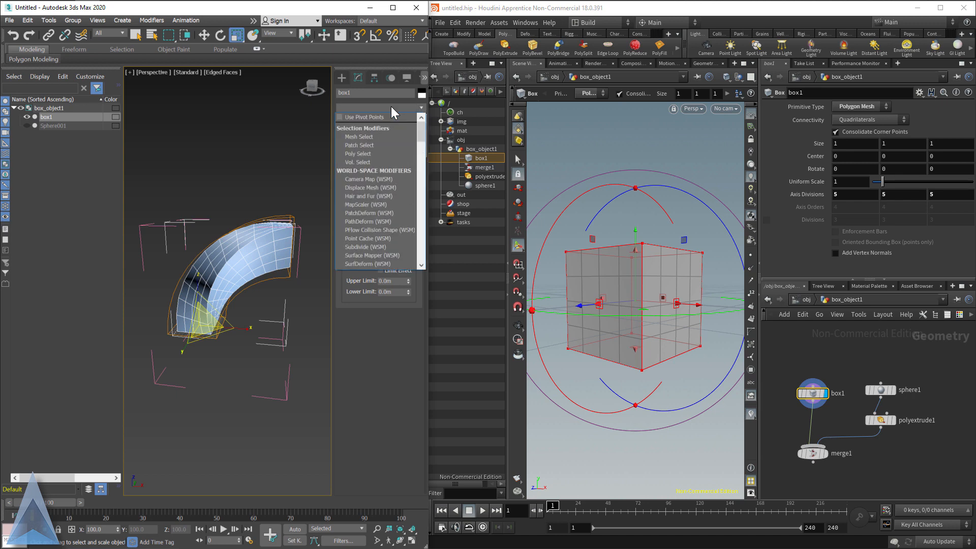
{"action": "left_click", "coordinate": [371, 118]}
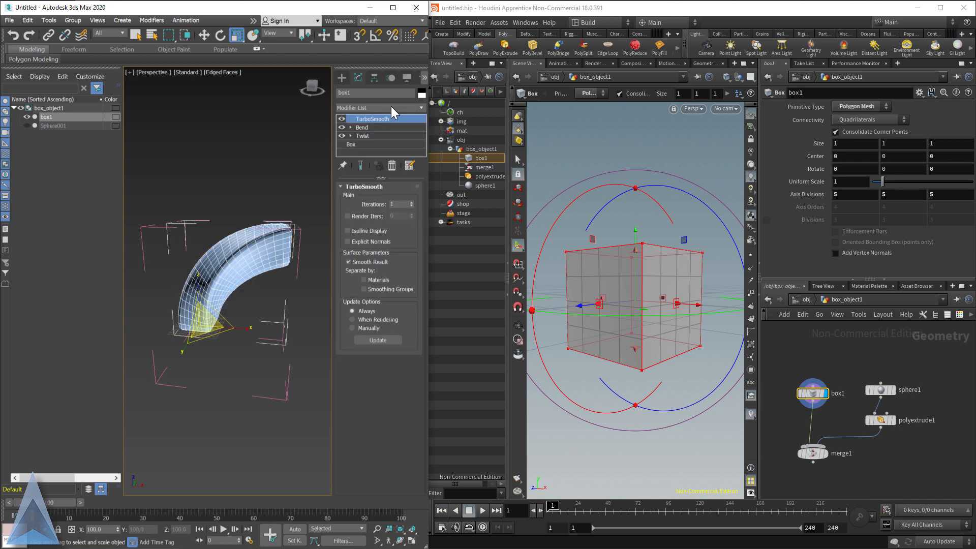
{"action": "left_click", "coordinate": [412, 202]}
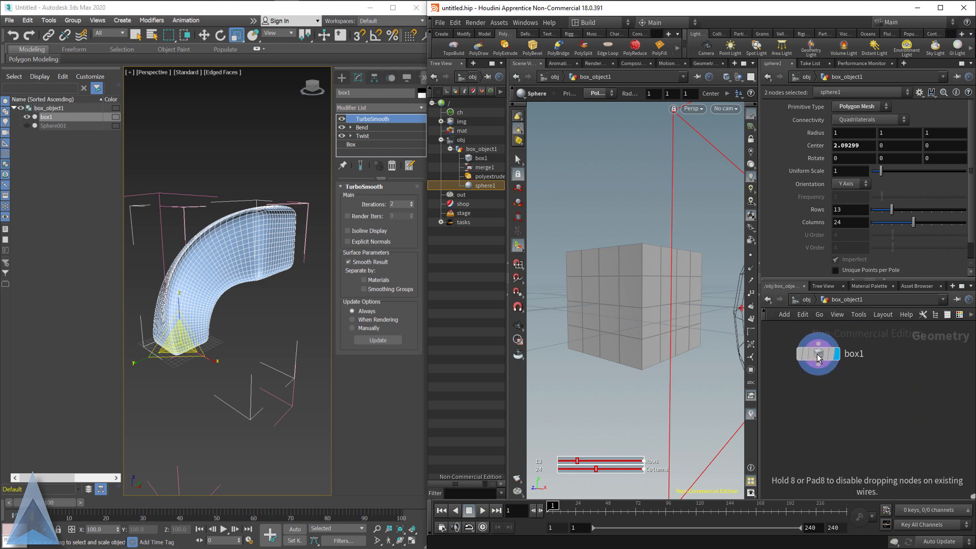
Make box1 a tall column with Size Y 4 and 11 vertical axis divisions.
{"action": "left_click", "coordinate": [480, 157]}
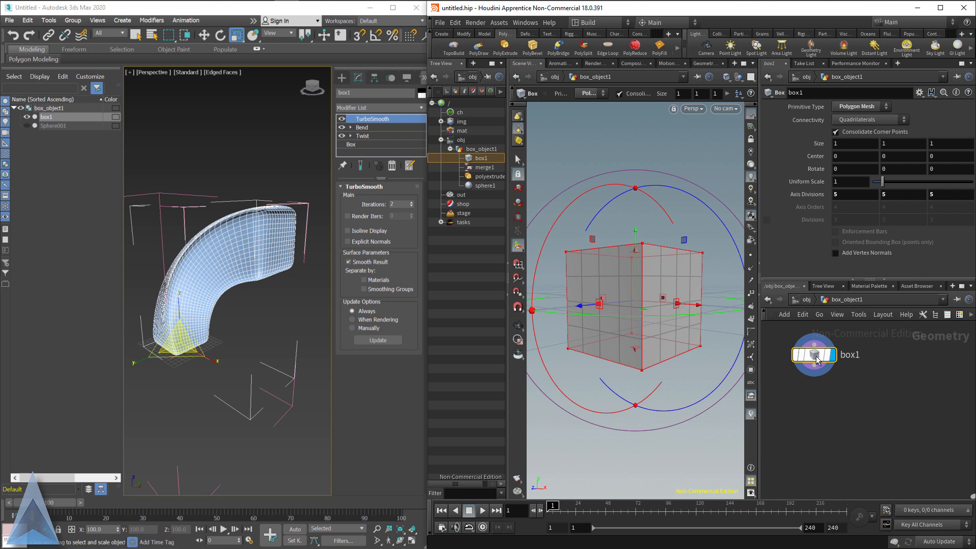
{"action": "left_click", "coordinate": [854, 143]}
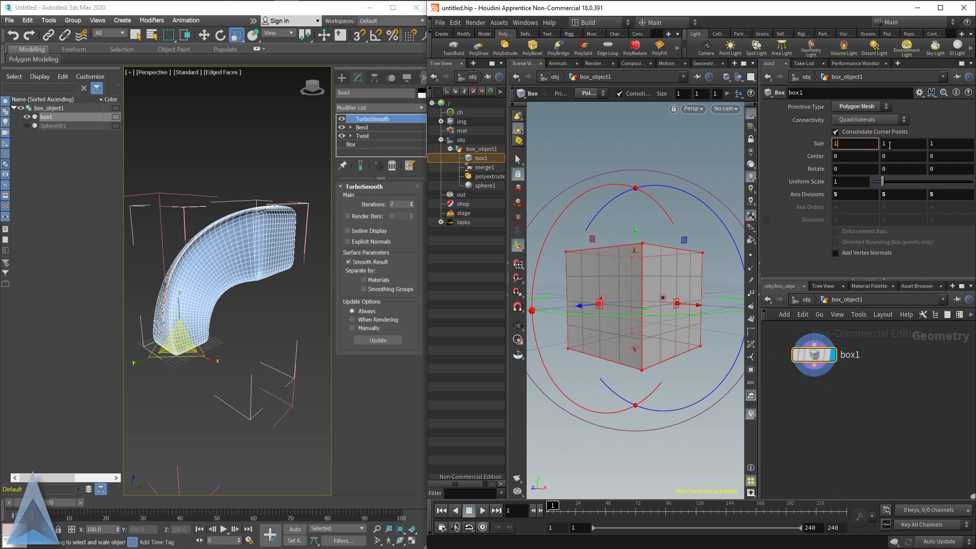
{"action": "left_click", "coordinate": [854, 157]}
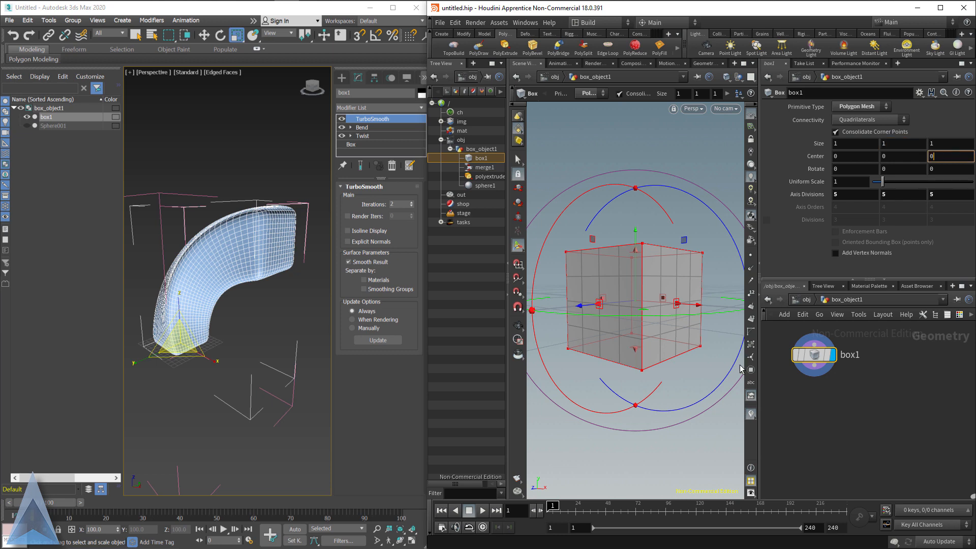
{"action": "mouse_move", "coordinate": [545, 480]}
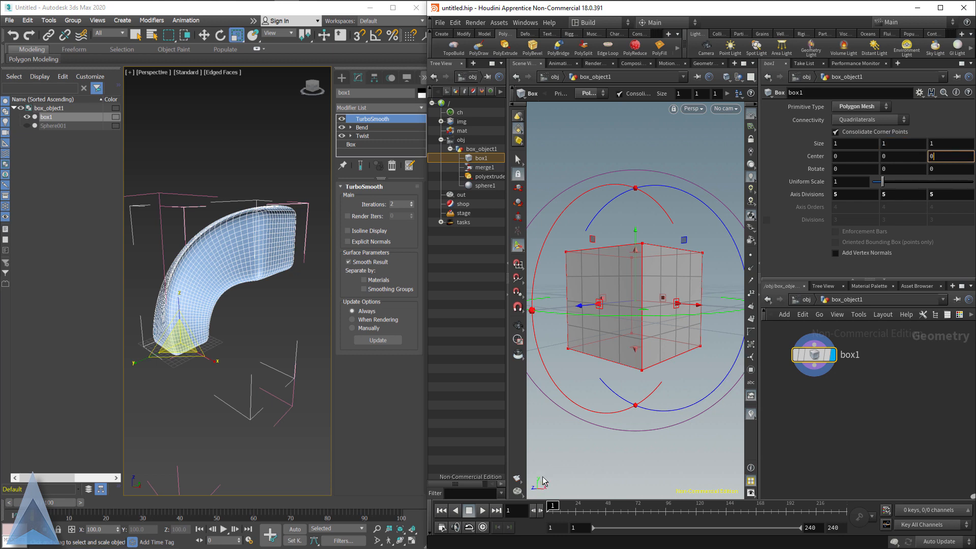
{"action": "mouse_move", "coordinate": [139, 490]}
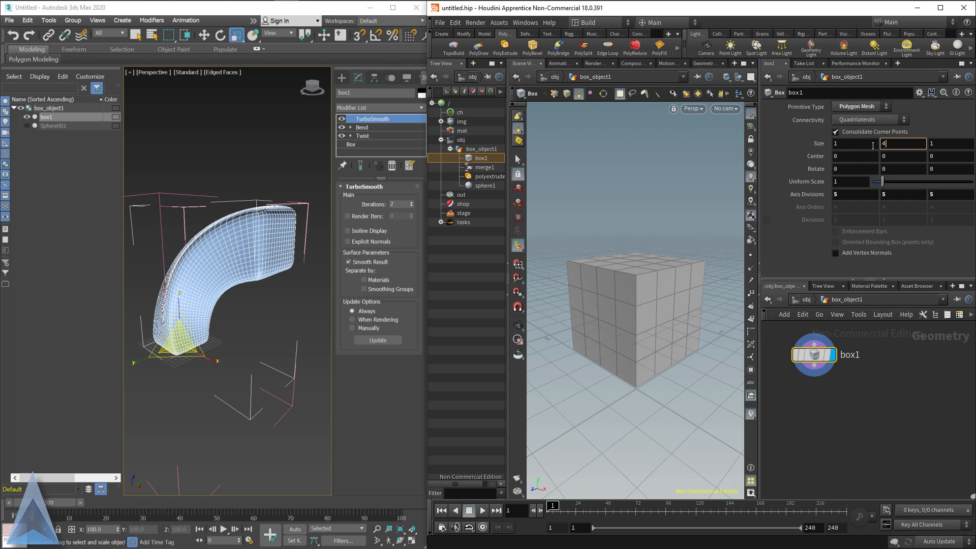
{"action": "type", "text": "4"}
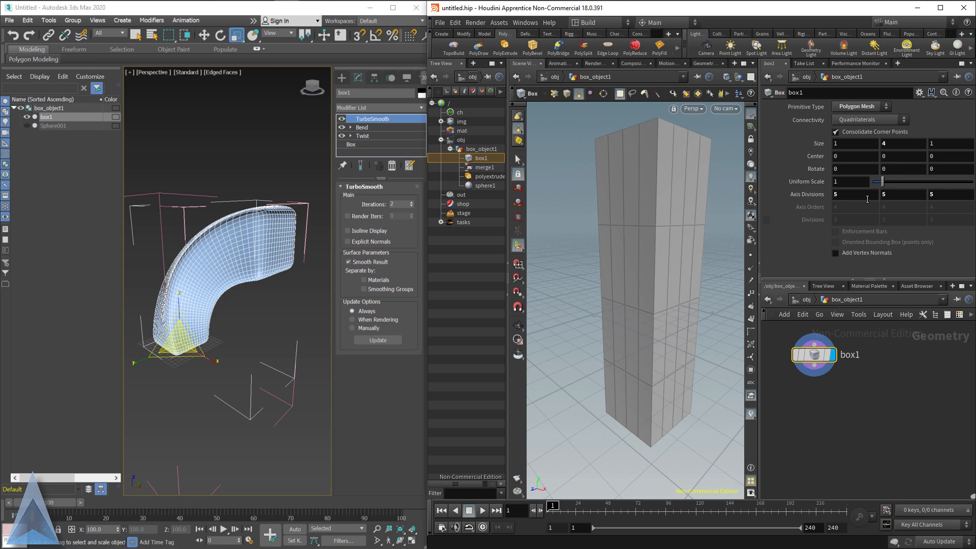
{"action": "left_click", "coordinate": [903, 194]}
{"action": "type", "text": "11"}
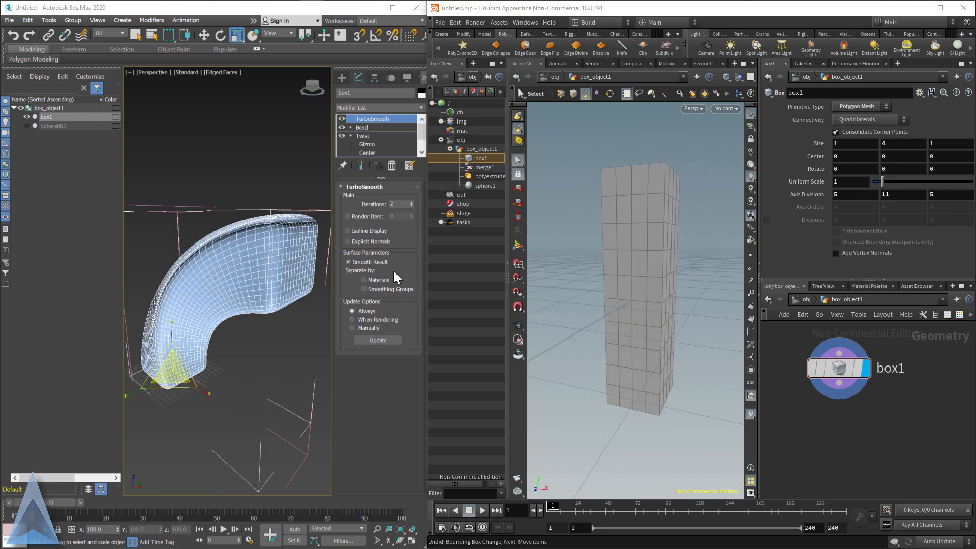
{"action": "mouse_move", "coordinate": [801, 432]}
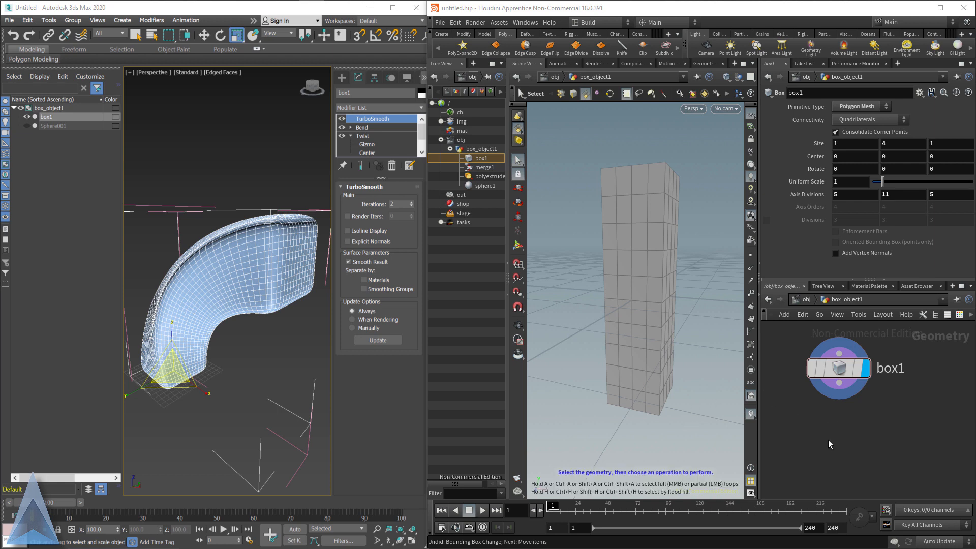
{"action": "mouse_move", "coordinate": [791, 412]}
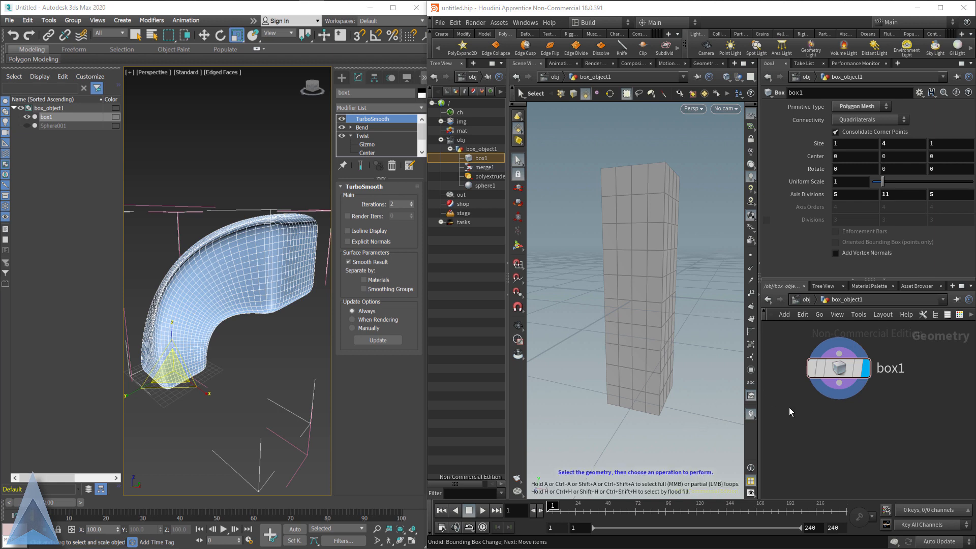
{"action": "mouse_move", "coordinate": [679, 390]}
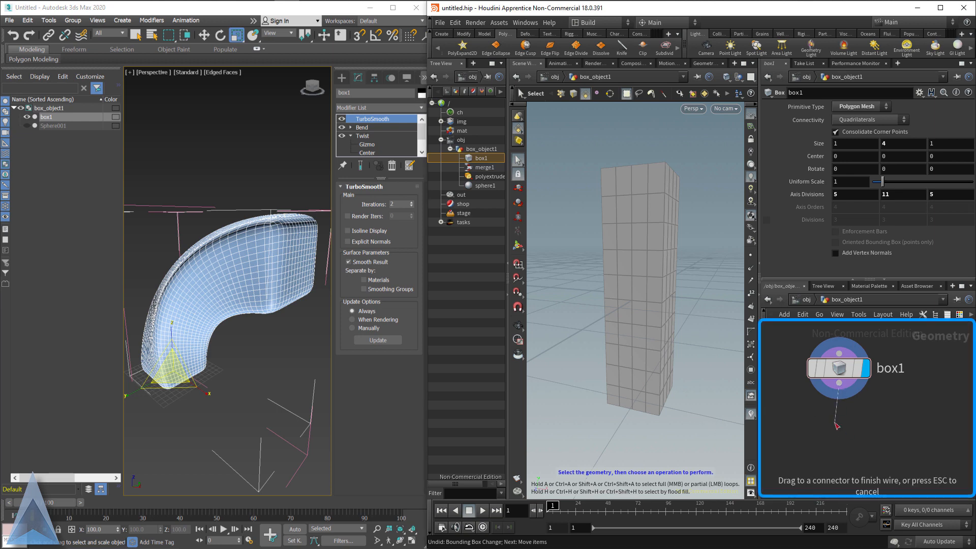
{"action": "mouse_move", "coordinate": [620, 246]}
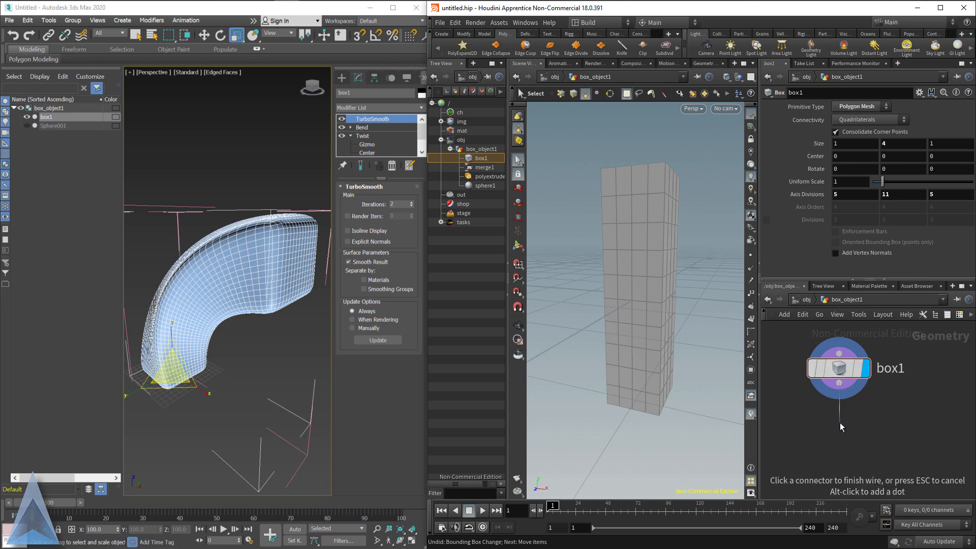
Add a Twist deformer after the box and test its effect on the column.
{"action": "type", "text": "twis"}
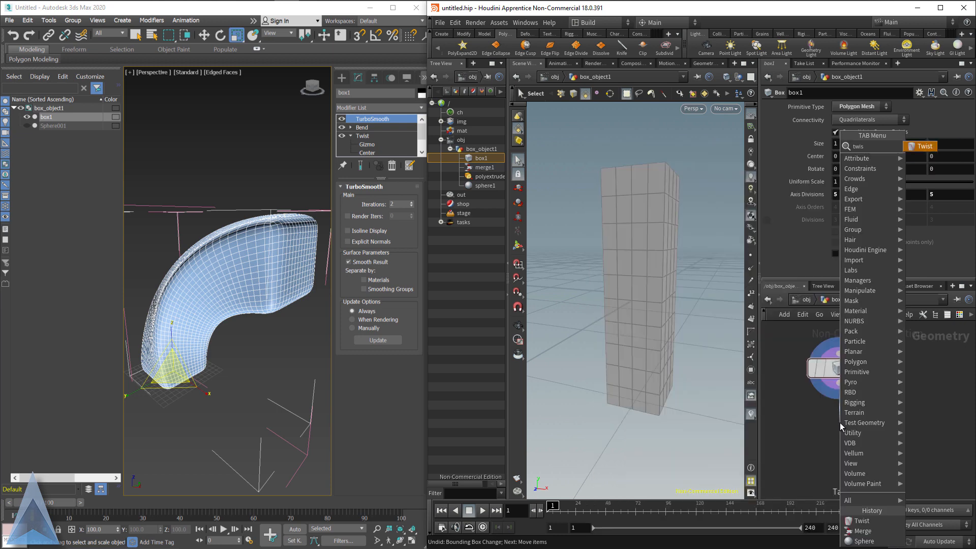
{"action": "left_click", "coordinate": [925, 147]}
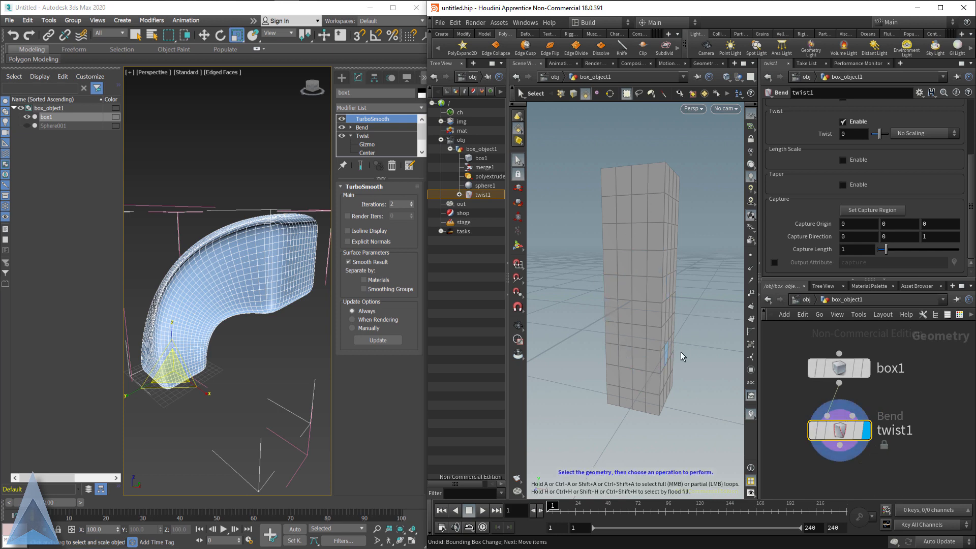
{"action": "left_click", "coordinate": [873, 210]}
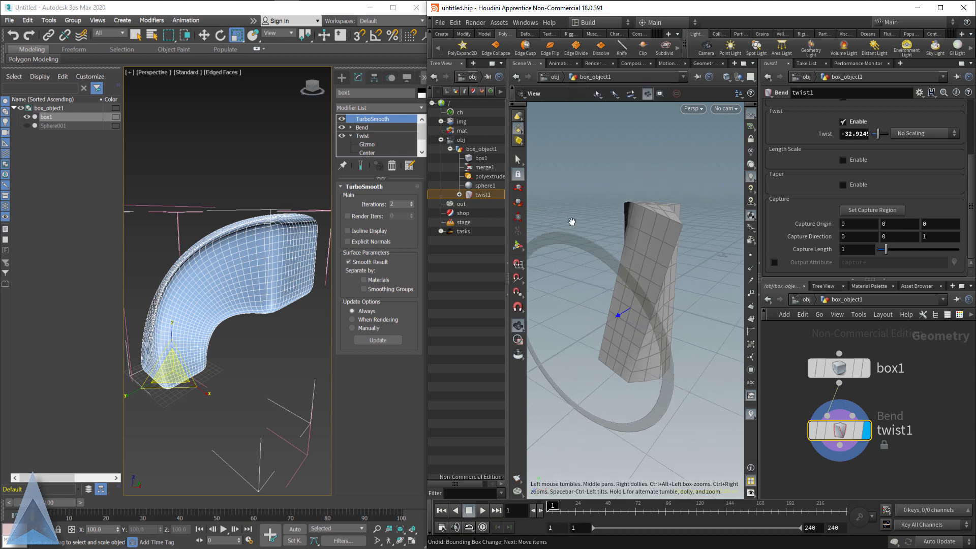
{"action": "left_click_drag", "start_coordinate": [573, 222], "coordinate": [581, 210]}
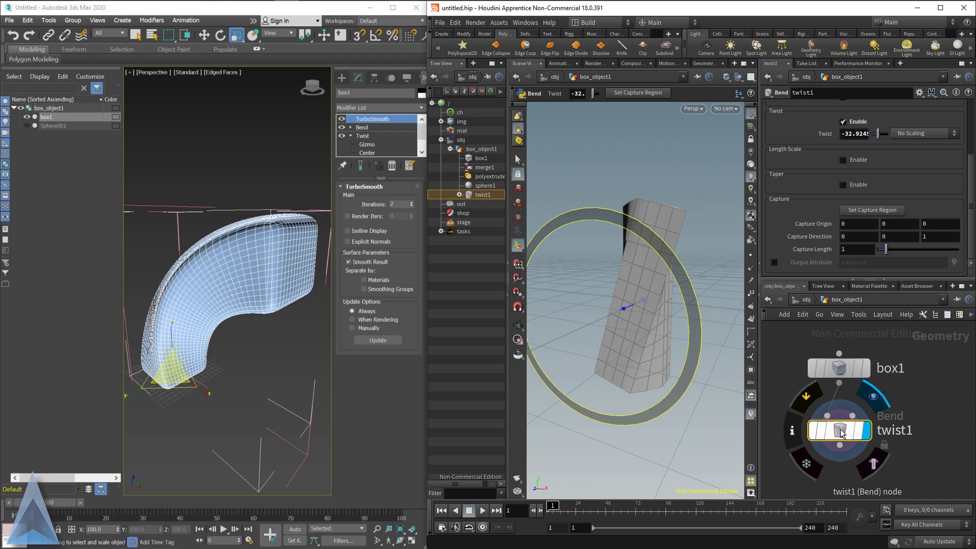
{"action": "left_click", "coordinate": [481, 158]}
{"action": "type", "text": "twi"}
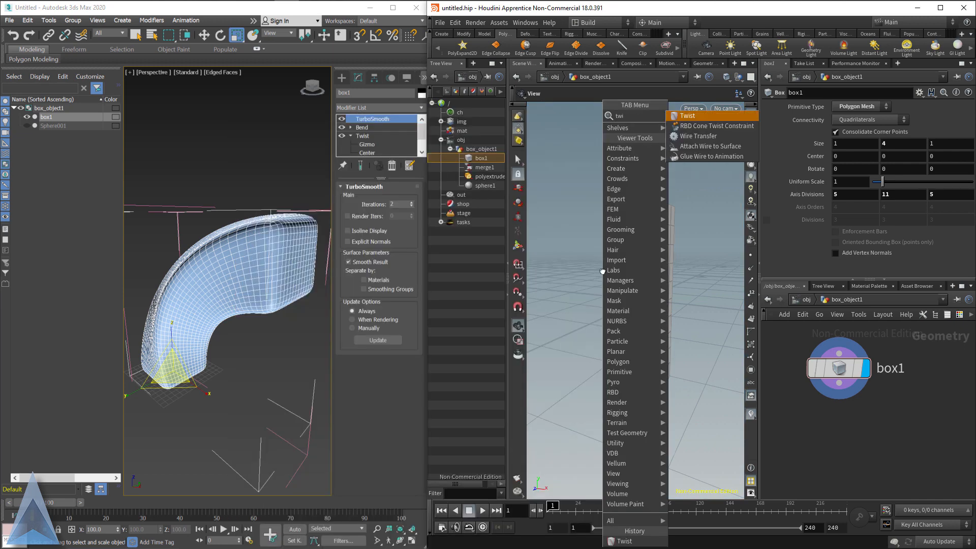
Add twist1 below box1 twisting 90 degrees over length 4 from origin 0,-2,0 along Y.
{"action": "left_click", "coordinate": [687, 115]}
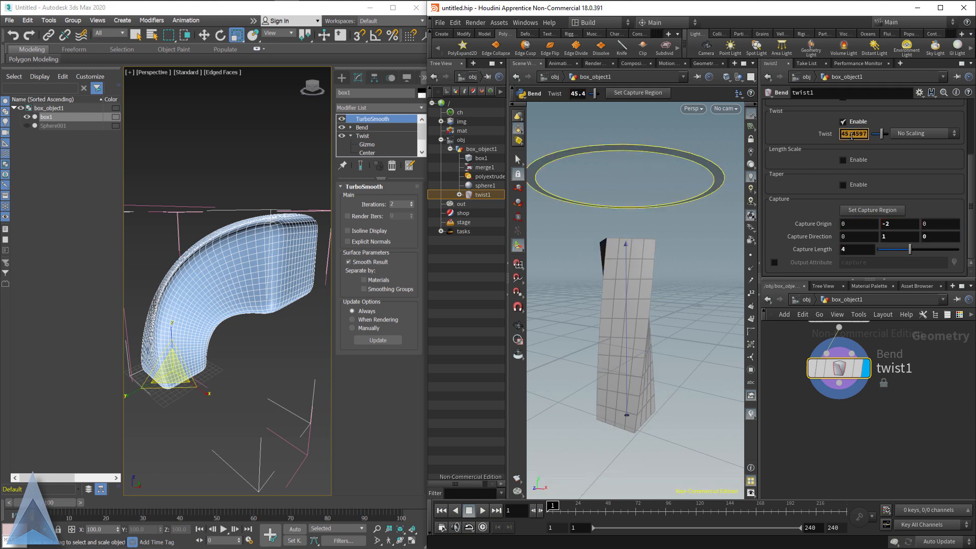
{"action": "type", "text": "90"}
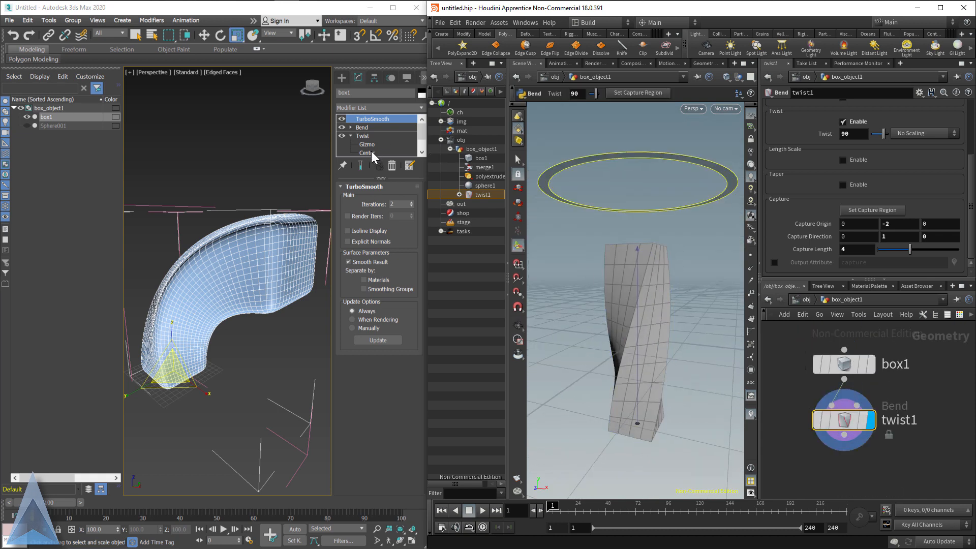
{"action": "left_click", "coordinate": [362, 127]}
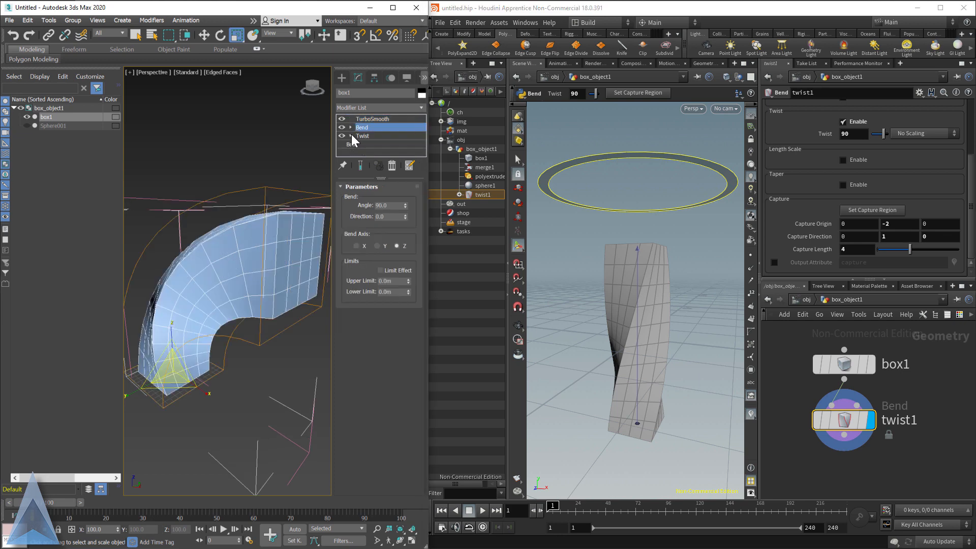
Add a bend1 node after twist1 with Bend 90 and compare with the re-enabled 3ds Max Bend.
{"action": "left_click", "coordinate": [362, 136]}
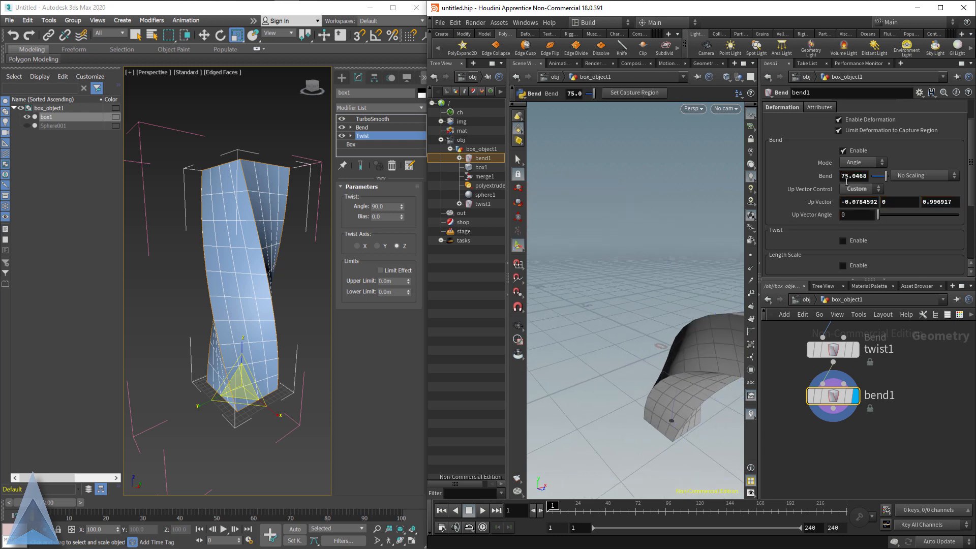
{"action": "type", "text": "90"}
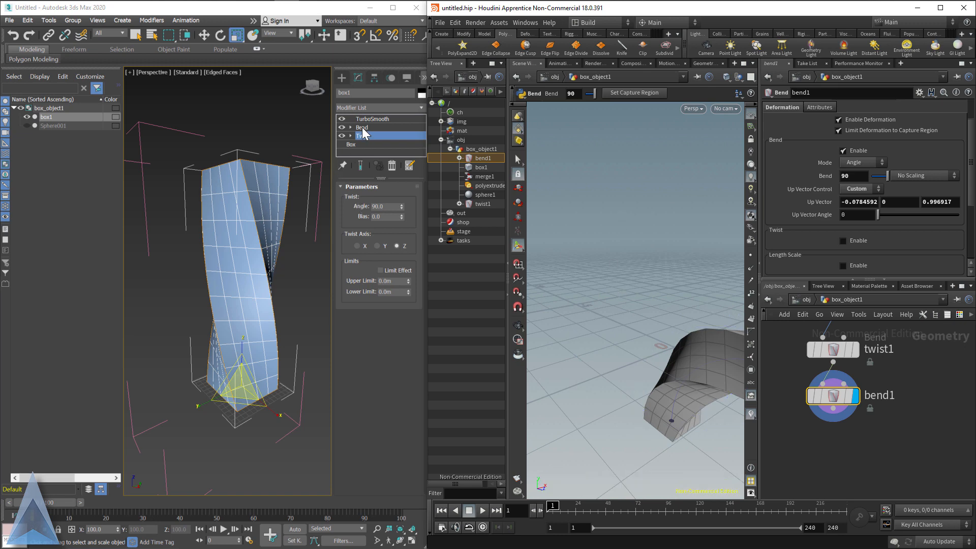
{"action": "left_click", "coordinate": [362, 127]}
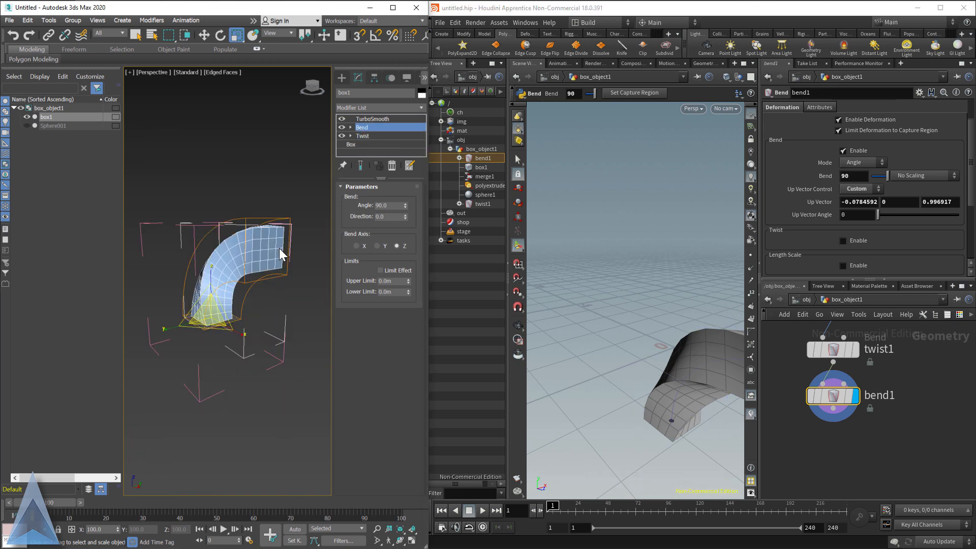
{"action": "left_click_drag", "start_coordinate": [280, 255], "coordinate": [276, 311]}
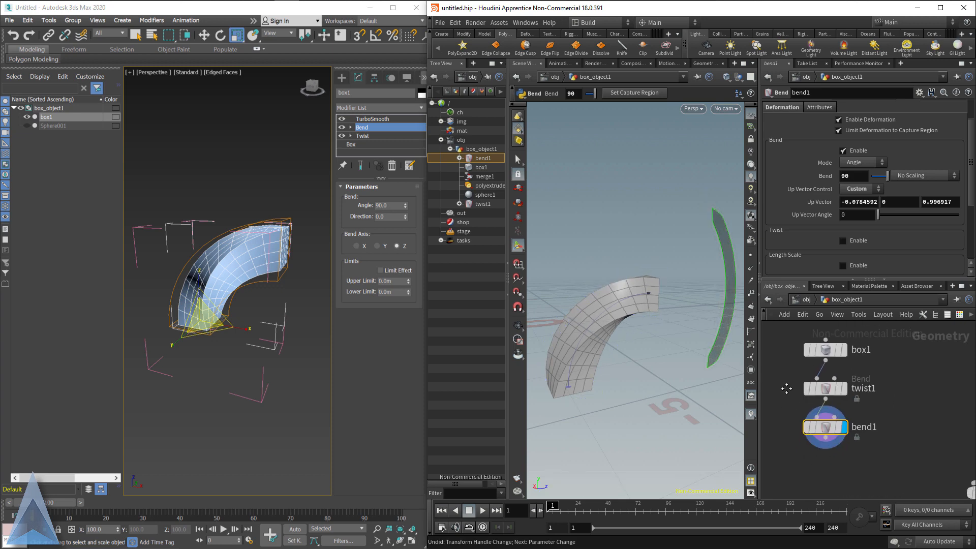
Wire a Subdivide node after bend1, display it and smooth at Depth 2.
{"action": "left_click", "coordinate": [372, 118]}
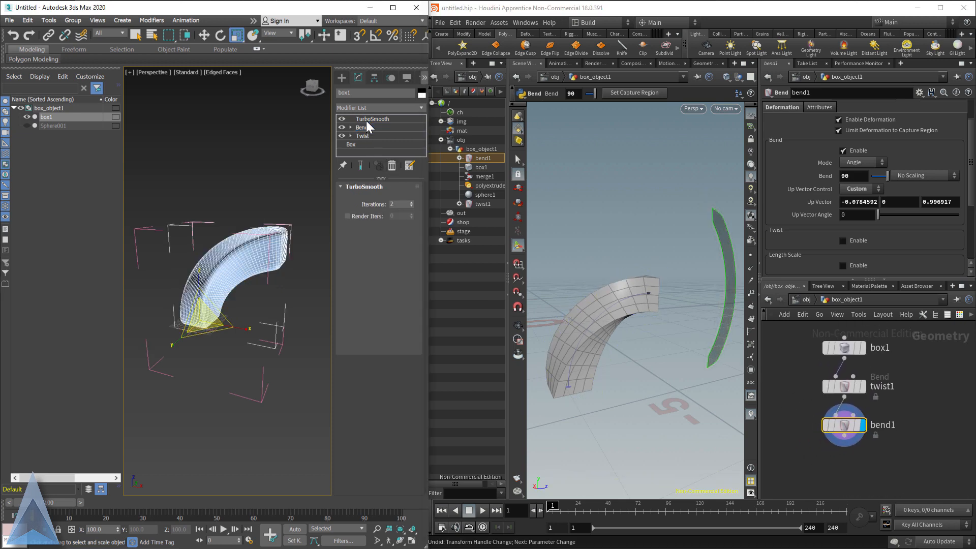
{"action": "left_click", "coordinate": [372, 118]}
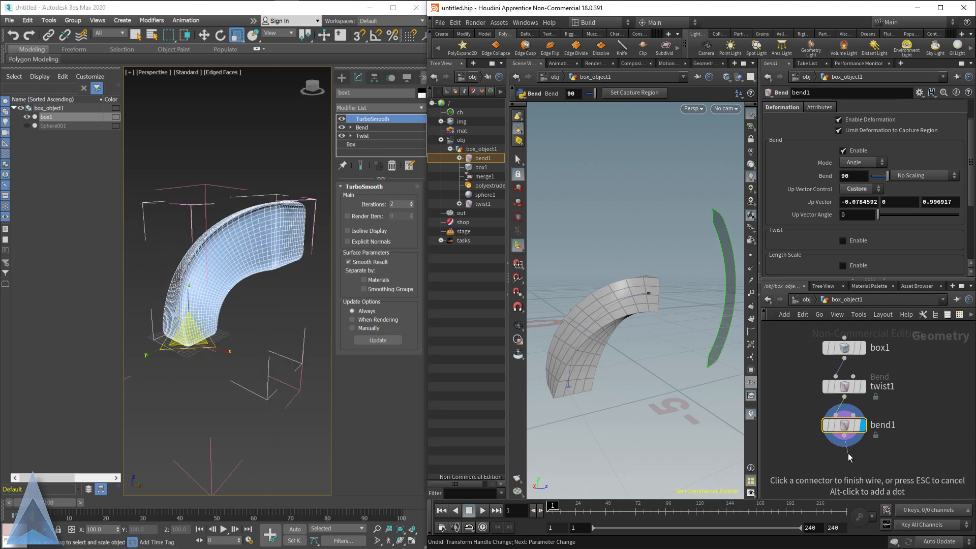
{"action": "key", "text": "Tab"}
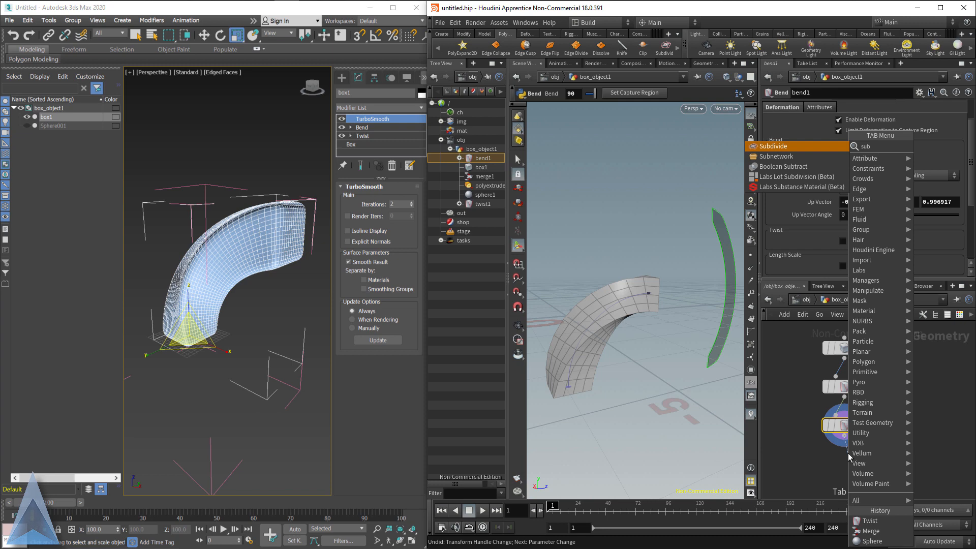
{"action": "left_click", "coordinate": [773, 146]}
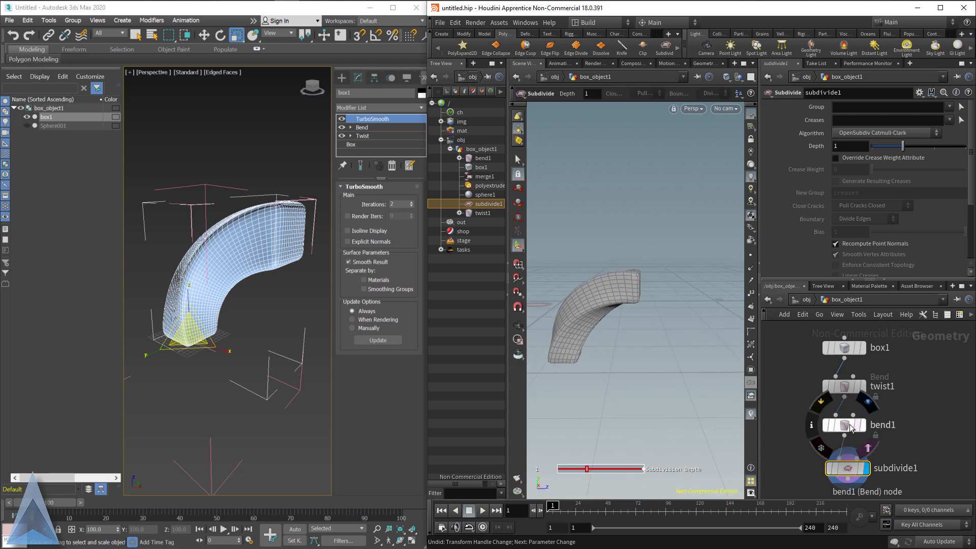
{"action": "left_click", "coordinate": [844, 425]}
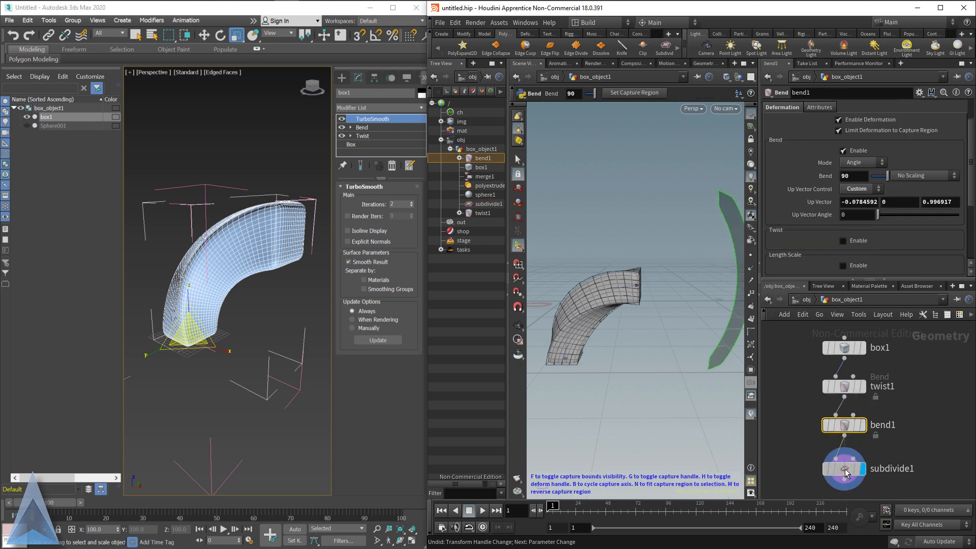
{"action": "left_click", "coordinate": [844, 468]}
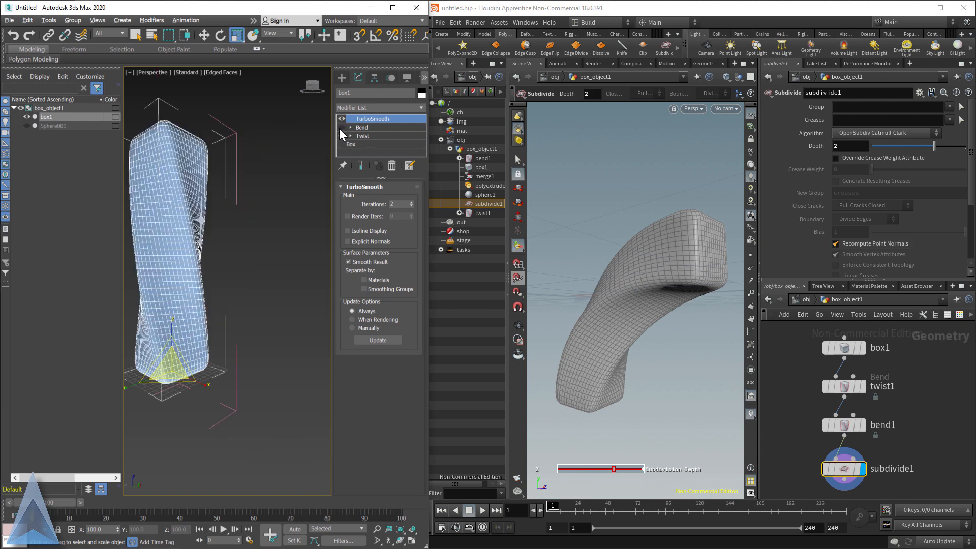
Bypass bend1 so only the twisted column shows, and move TurboSmooth before Bend in 3ds Max.
{"action": "left_click", "coordinate": [844, 425]}
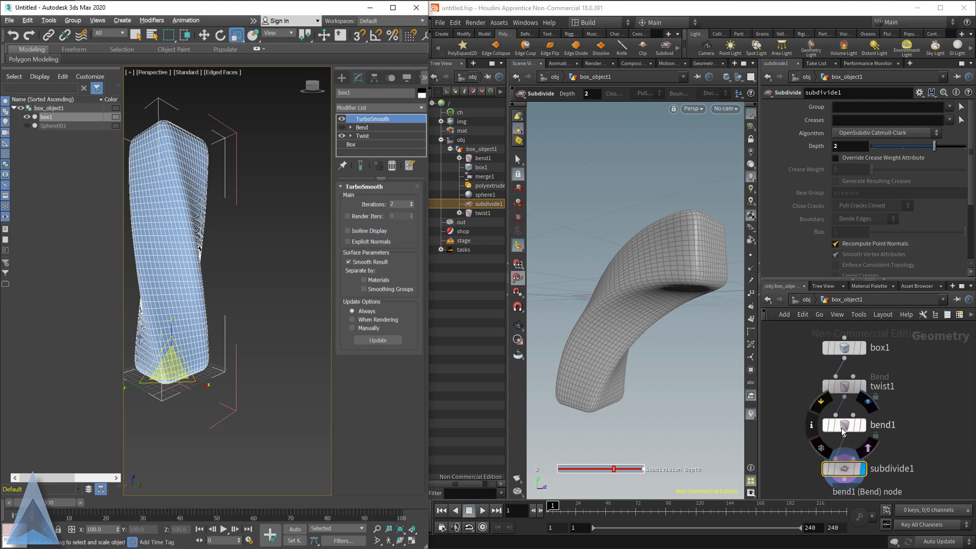
{"action": "left_click", "coordinate": [844, 425]}
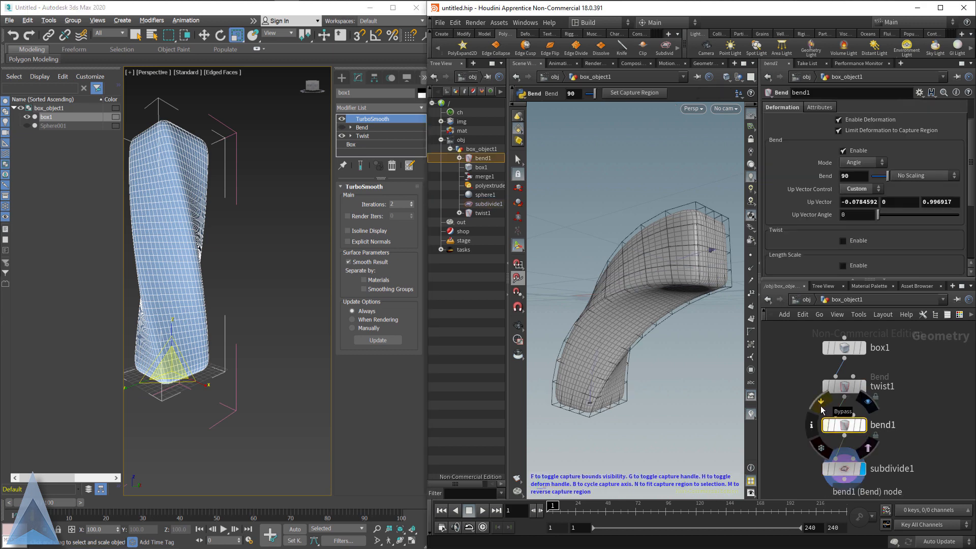
{"action": "left_click", "coordinate": [821, 403]}
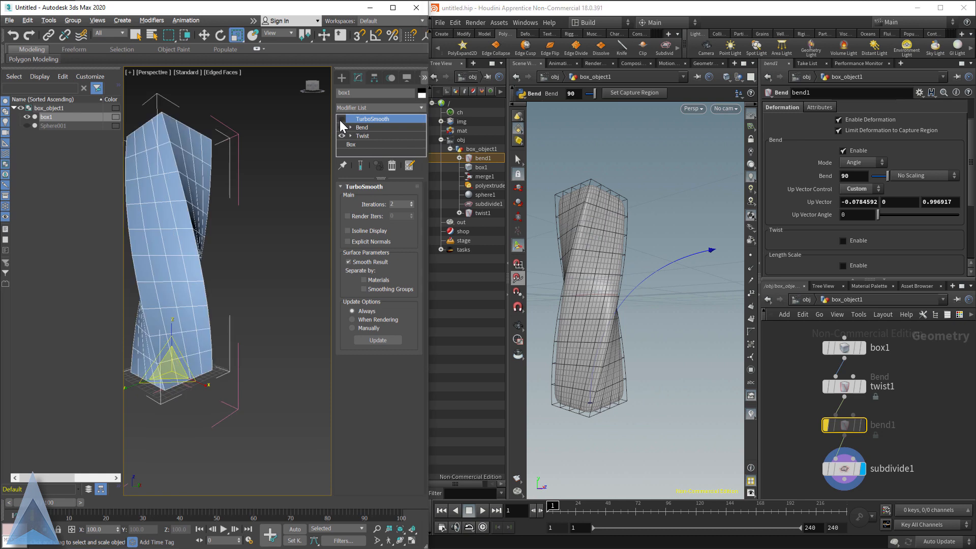
{"action": "mouse_move", "coordinate": [824, 473]}
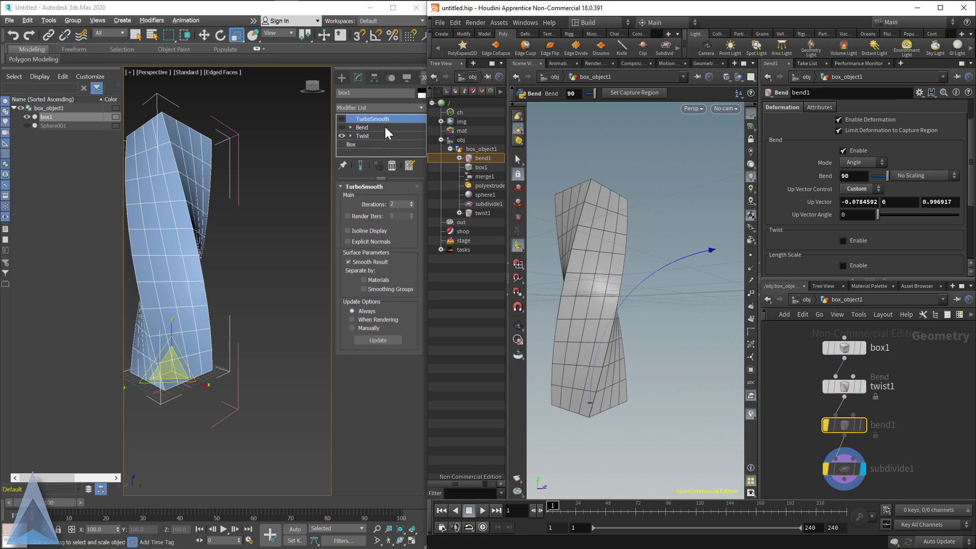
{"action": "mouse_move", "coordinate": [376, 120]}
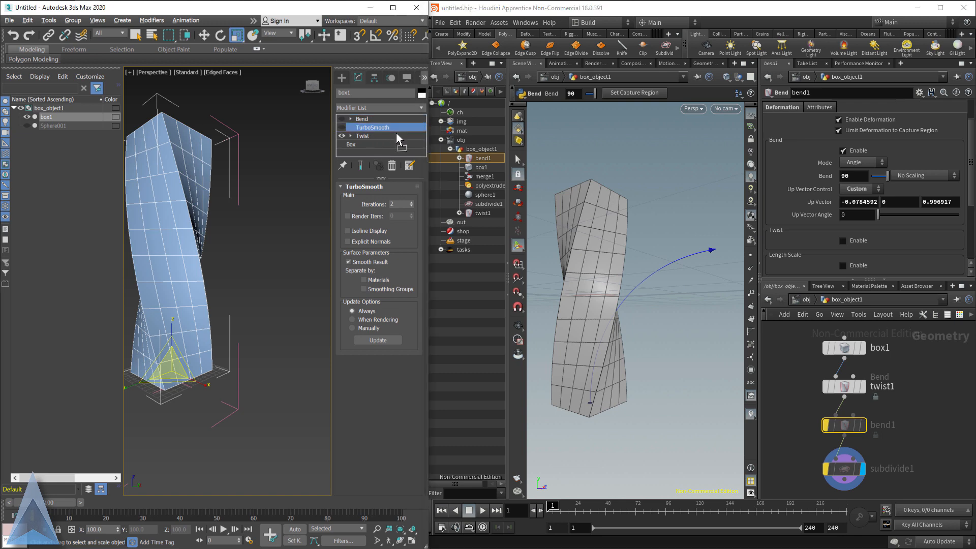
{"action": "left_click", "coordinate": [342, 127]}
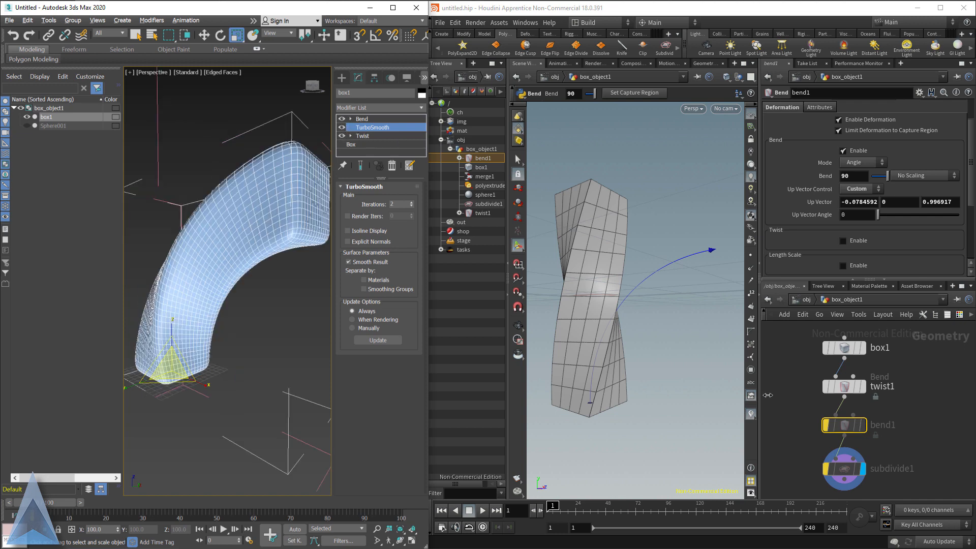
{"action": "mouse_move", "coordinate": [841, 432]}
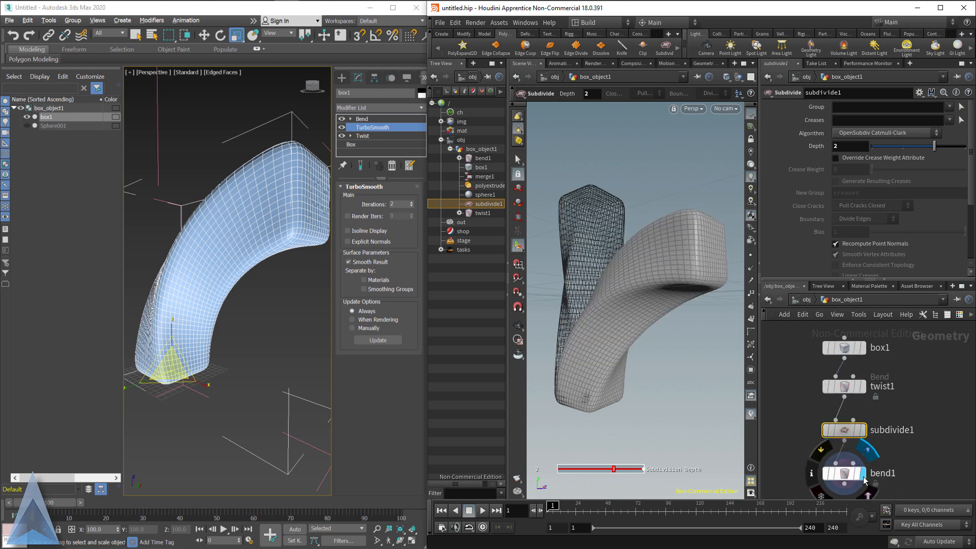
{"action": "mouse_move", "coordinate": [844, 479]}
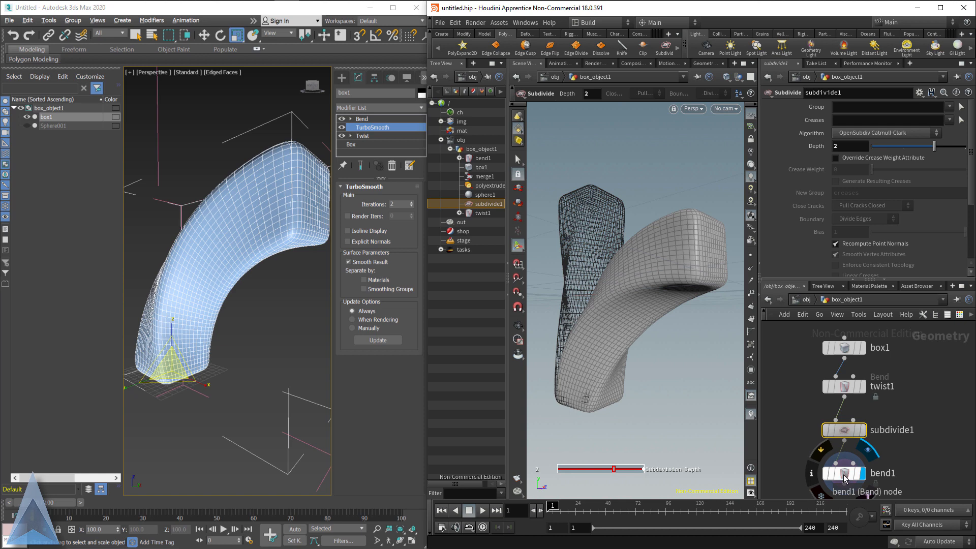
Set the display flag on bend1 so the smoothly bent twisted box is shown.
{"action": "left_click", "coordinate": [844, 474]}
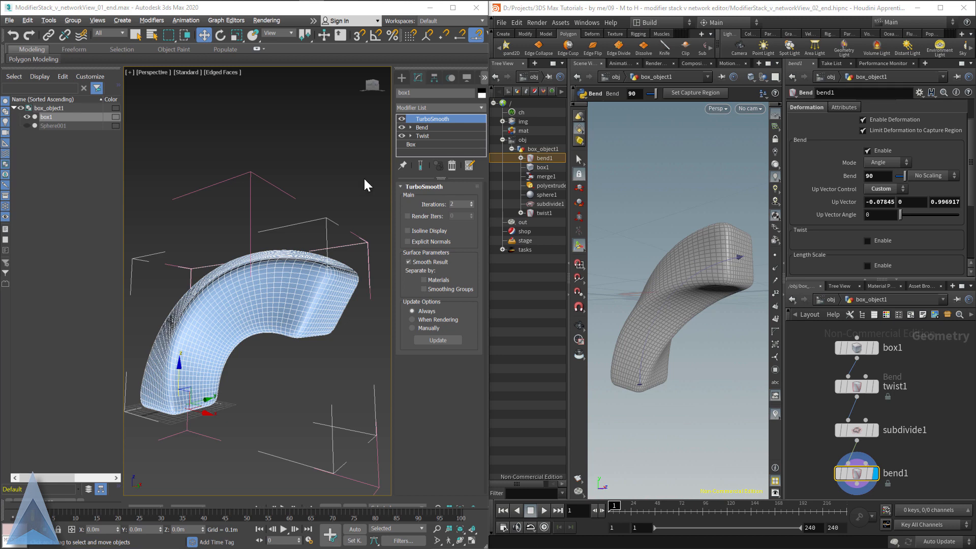
{"action": "mouse_move", "coordinate": [427, 150]}
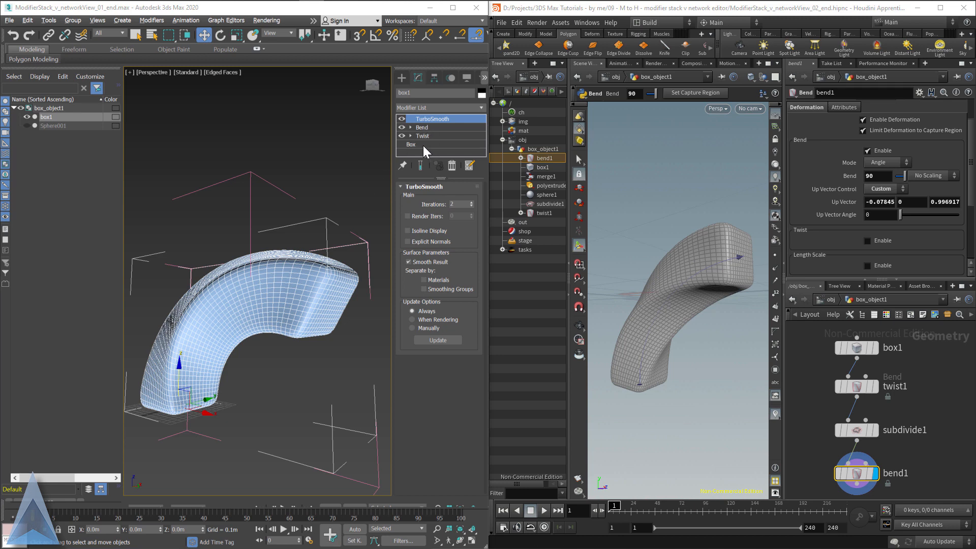
Switch the sphere to Polygon Mesh, add torus1 and wire it into the twist–subdivide–bend chain.
{"action": "left_click", "coordinate": [410, 144]}
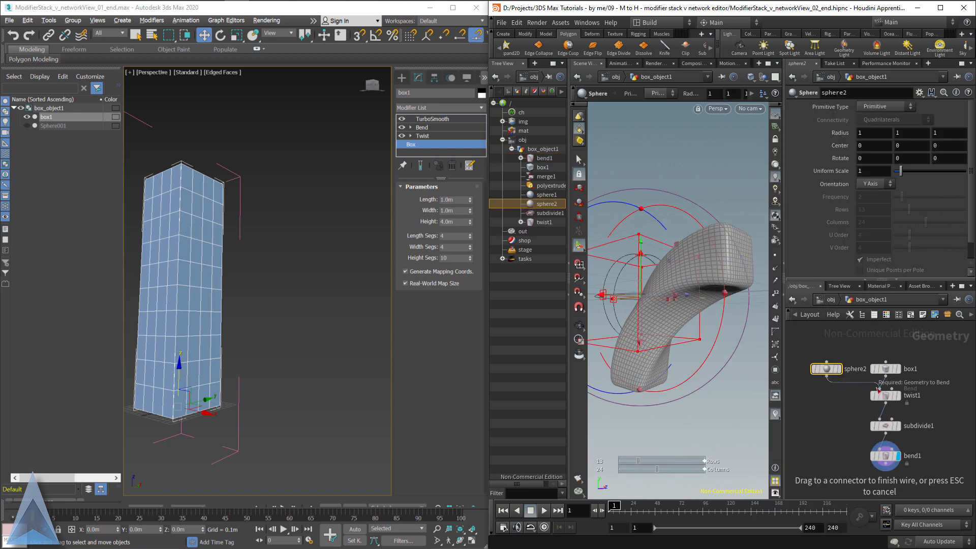
{"action": "left_click", "coordinate": [887, 107]}
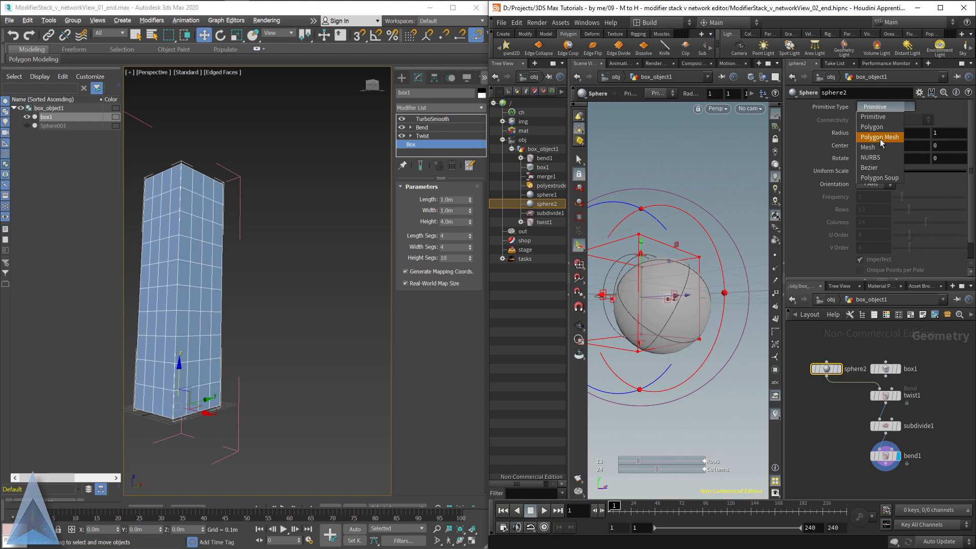
{"action": "left_click", "coordinate": [879, 137]}
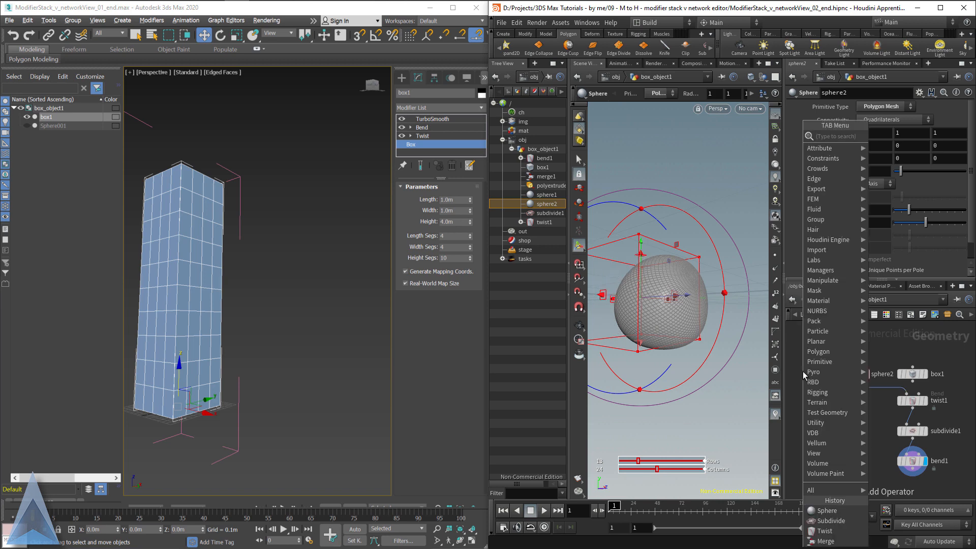
{"action": "left_click", "coordinate": [819, 350]}
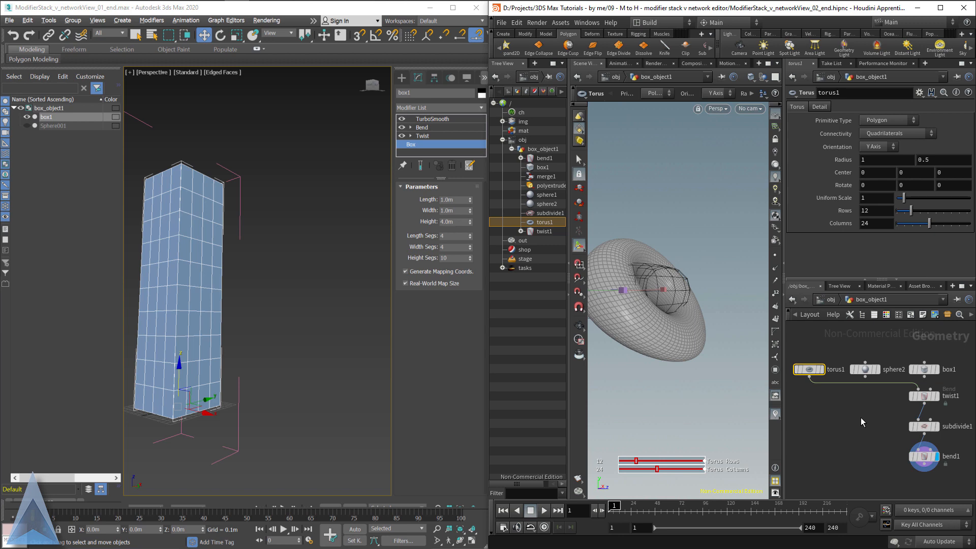
{"action": "mouse_move", "coordinate": [864, 437]}
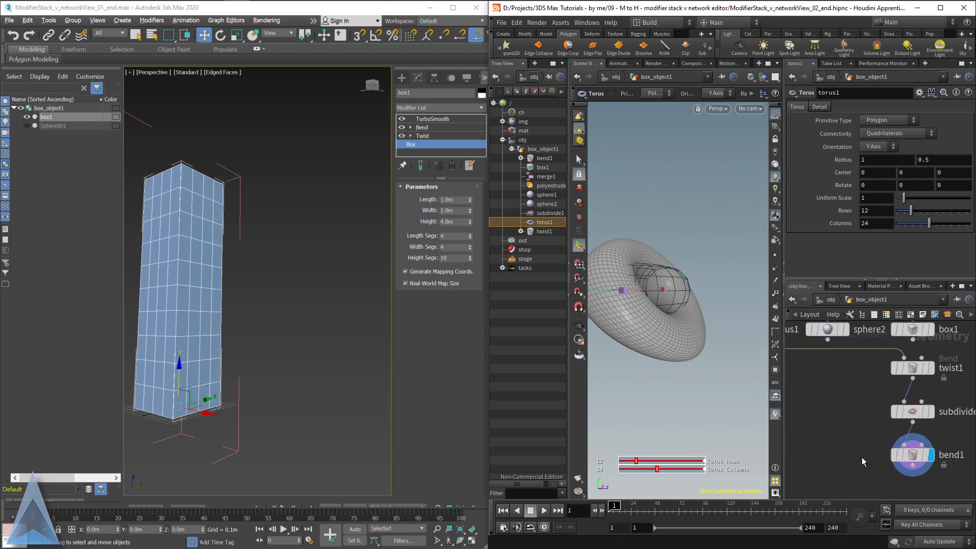
{"action": "left_click", "coordinate": [913, 455]}
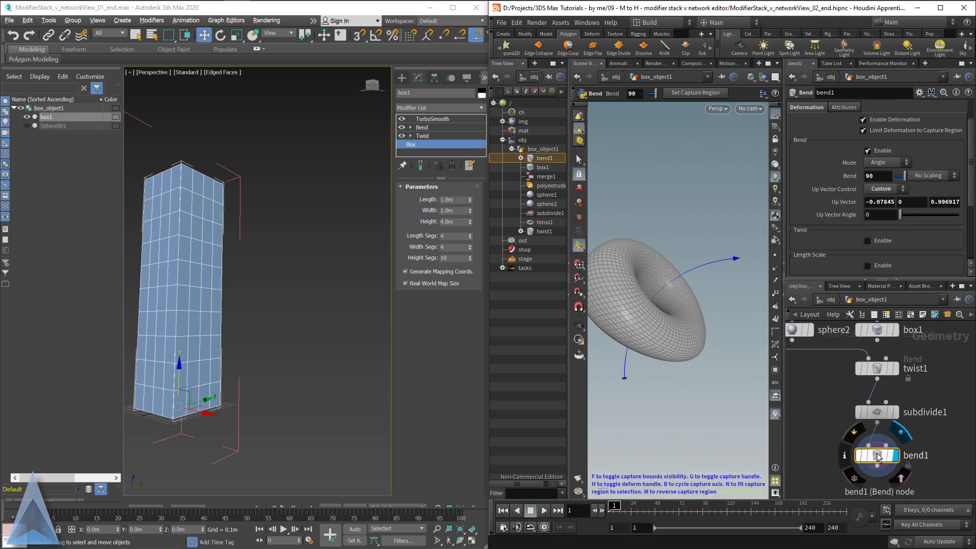
{"action": "double_click", "coordinate": [877, 454]}
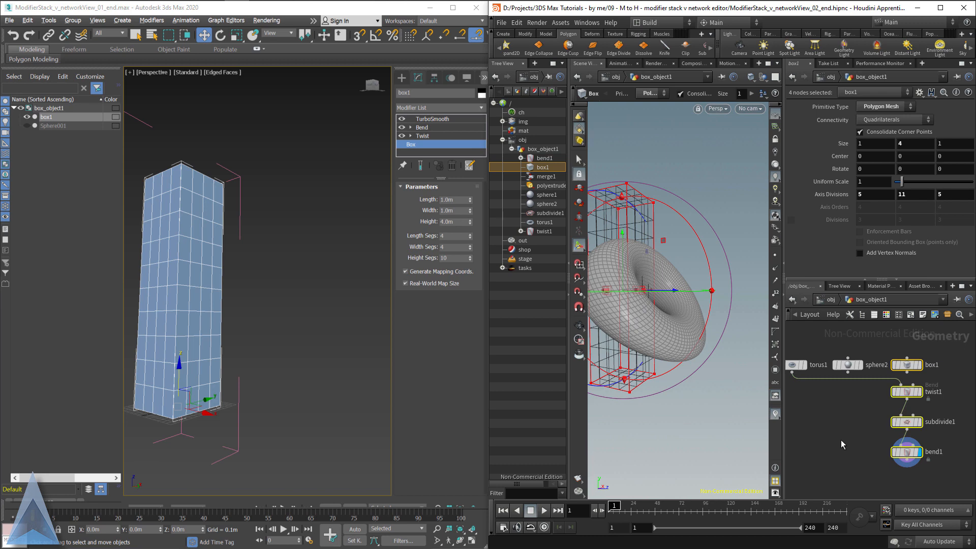
{"action": "mouse_move", "coordinate": [840, 441]}
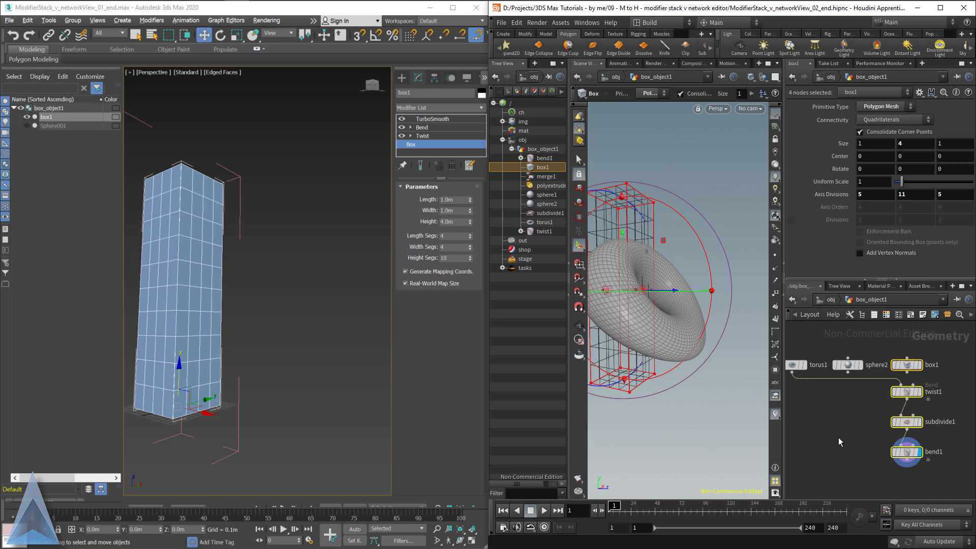
{"action": "mouse_move", "coordinate": [867, 446]}
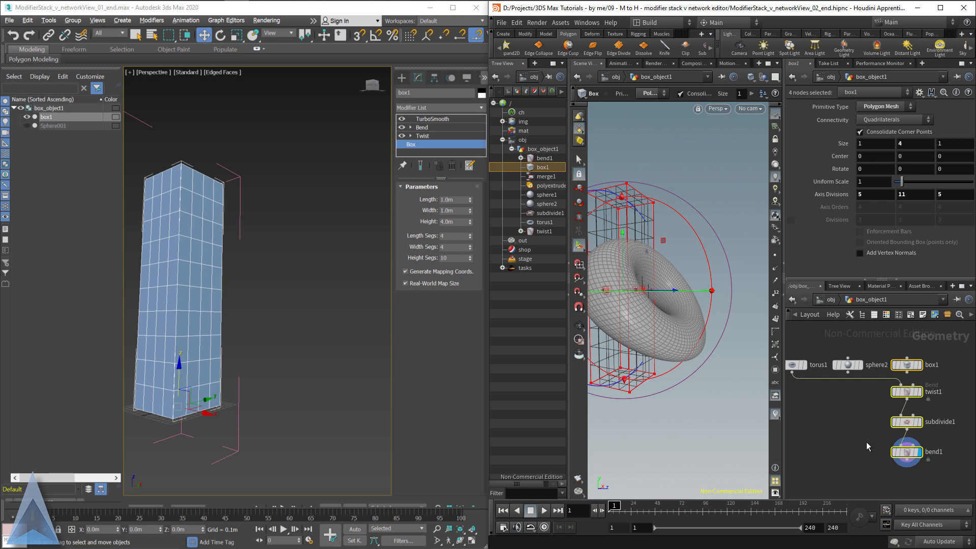
{"action": "mouse_move", "coordinate": [832, 441]}
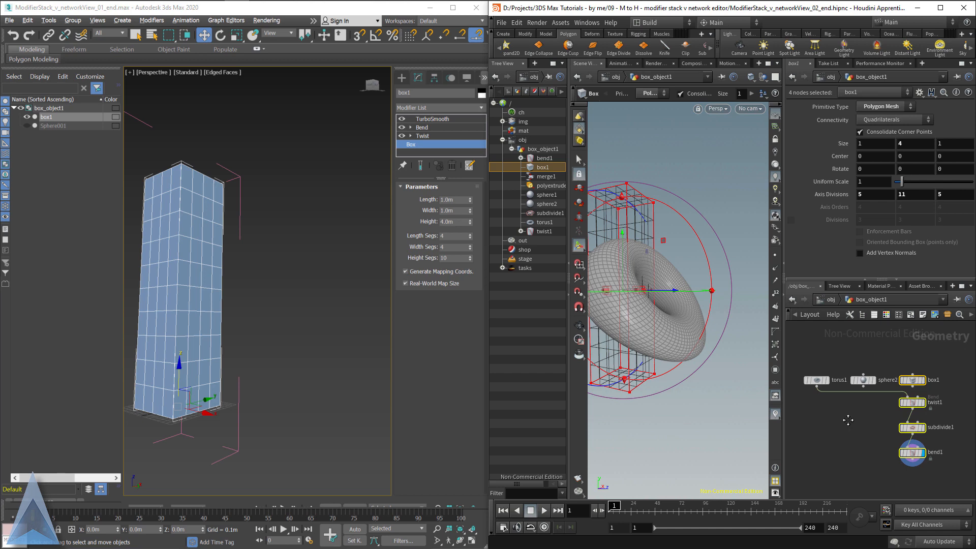
Select TurboSmooth atop the modifier stack to show the twisted, bent, smoothed box again.
{"action": "left_click", "coordinate": [431, 118]}
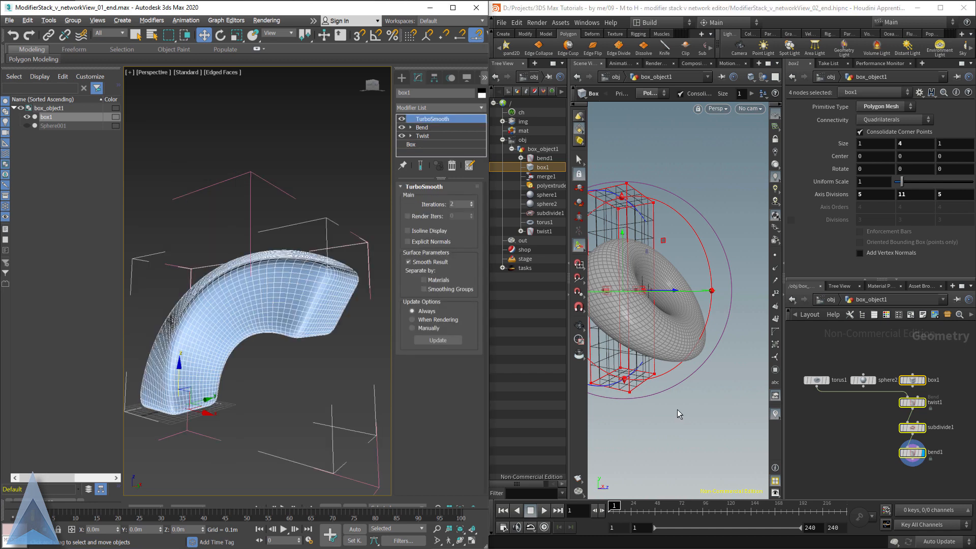